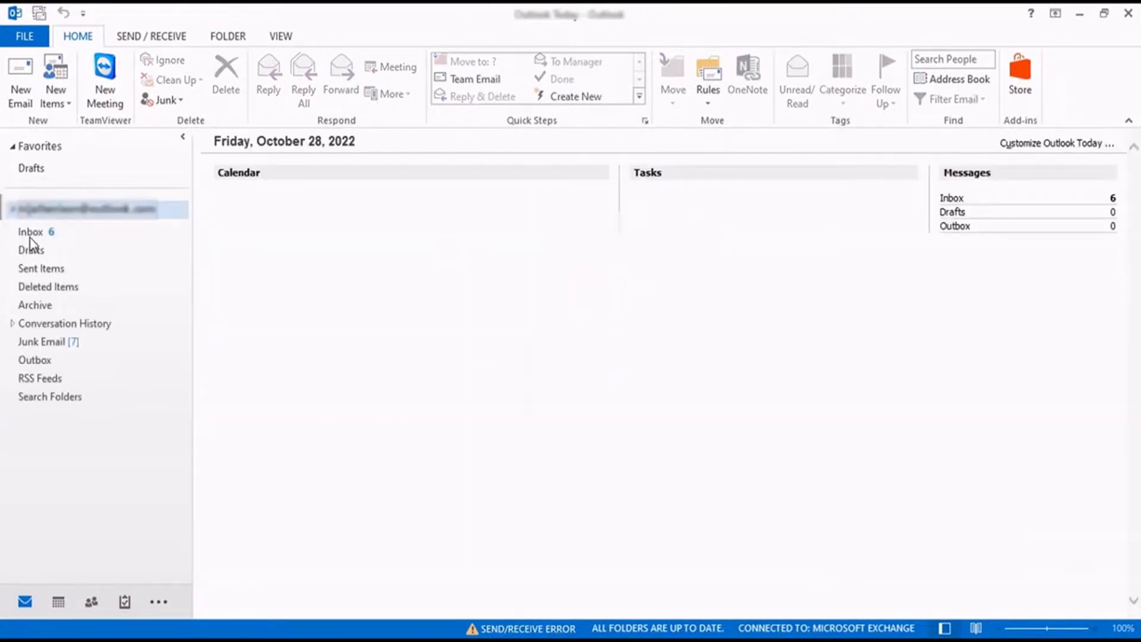
Show the Inbox messages, then go to Outlook's File account information page
left_click(31, 232)
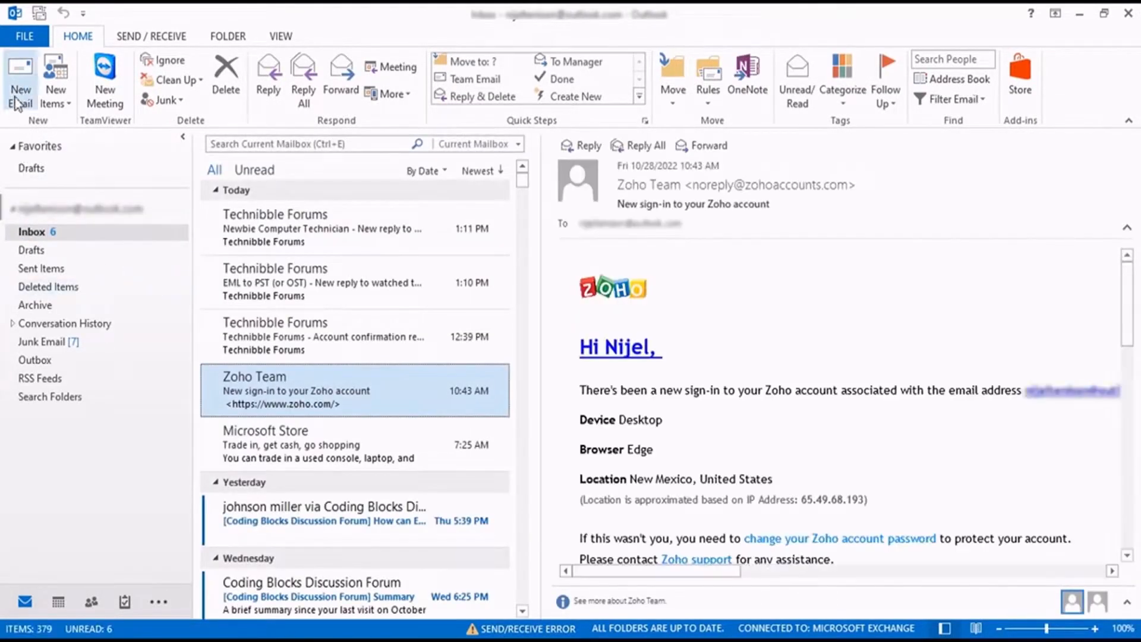
left_click(25, 36)
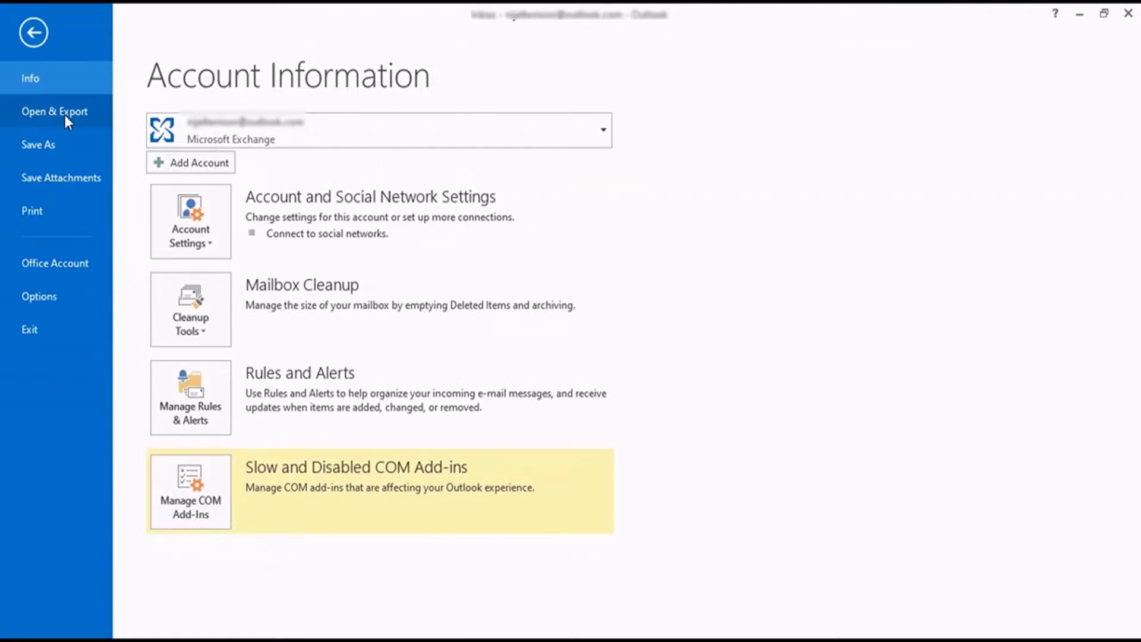
Show the Open & Export choices for calendars, data files and import/export
left_click(55, 110)
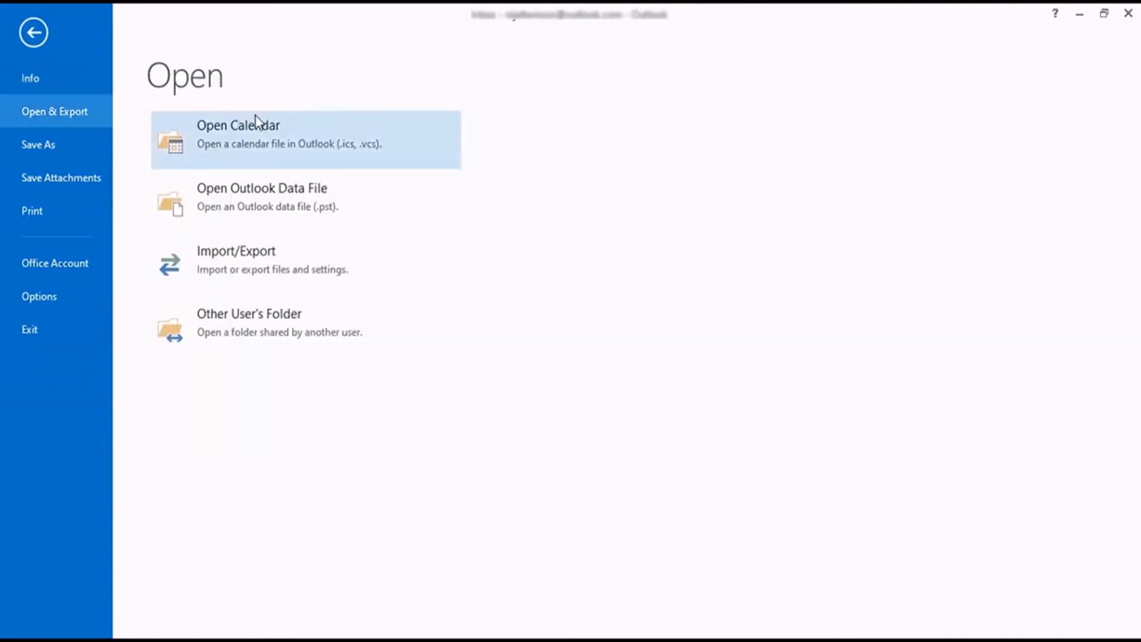
mouse_move(261, 316)
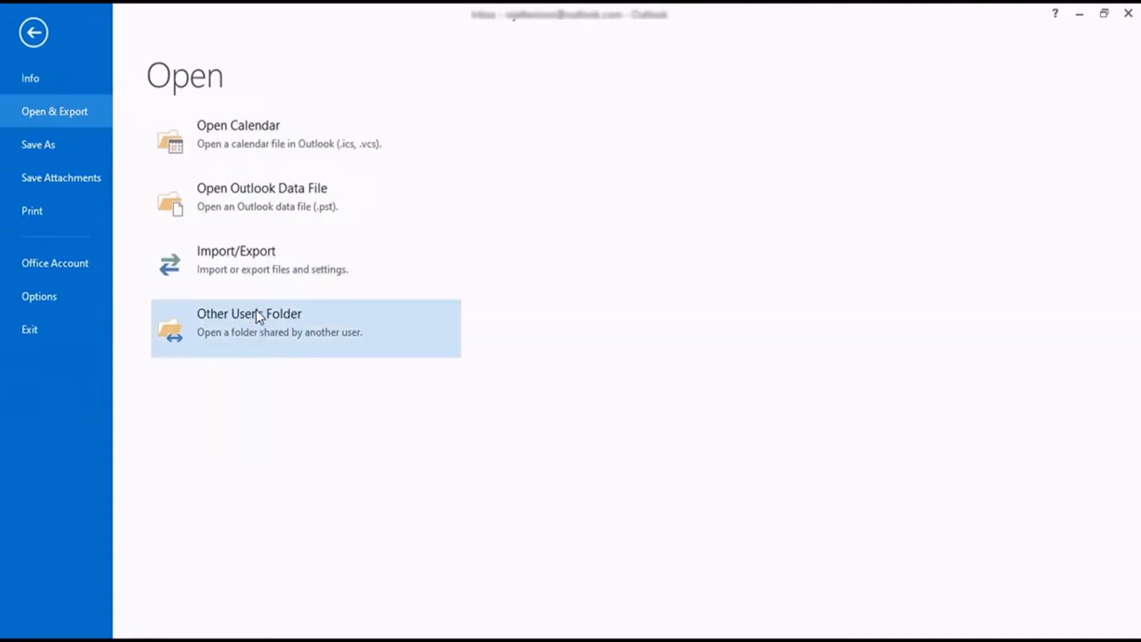
mouse_move(305, 265)
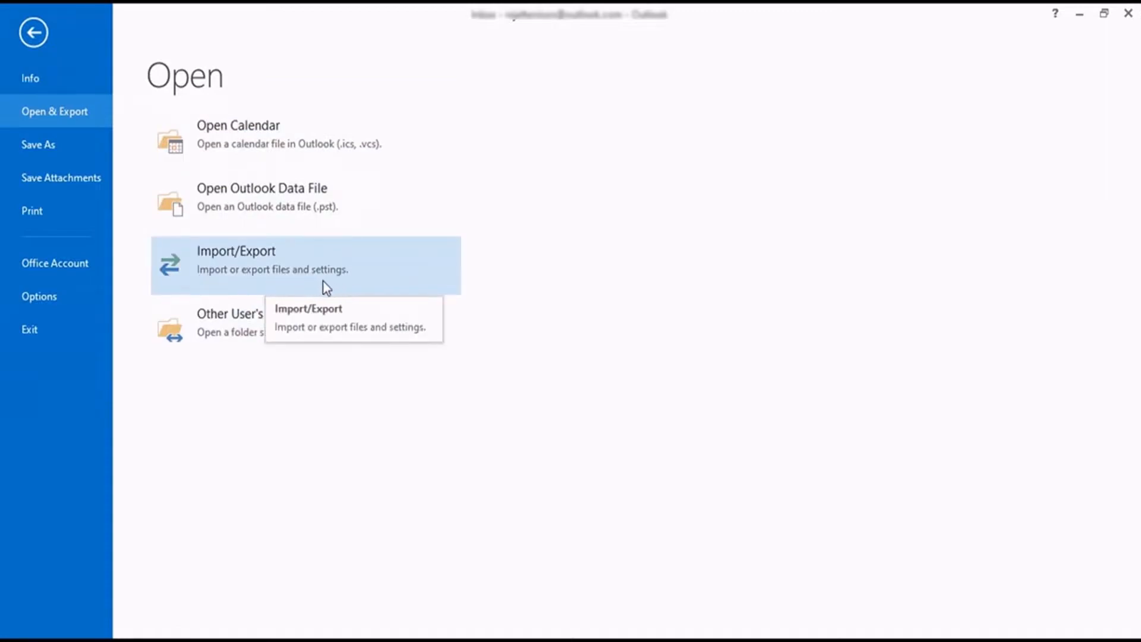
mouse_move(238, 265)
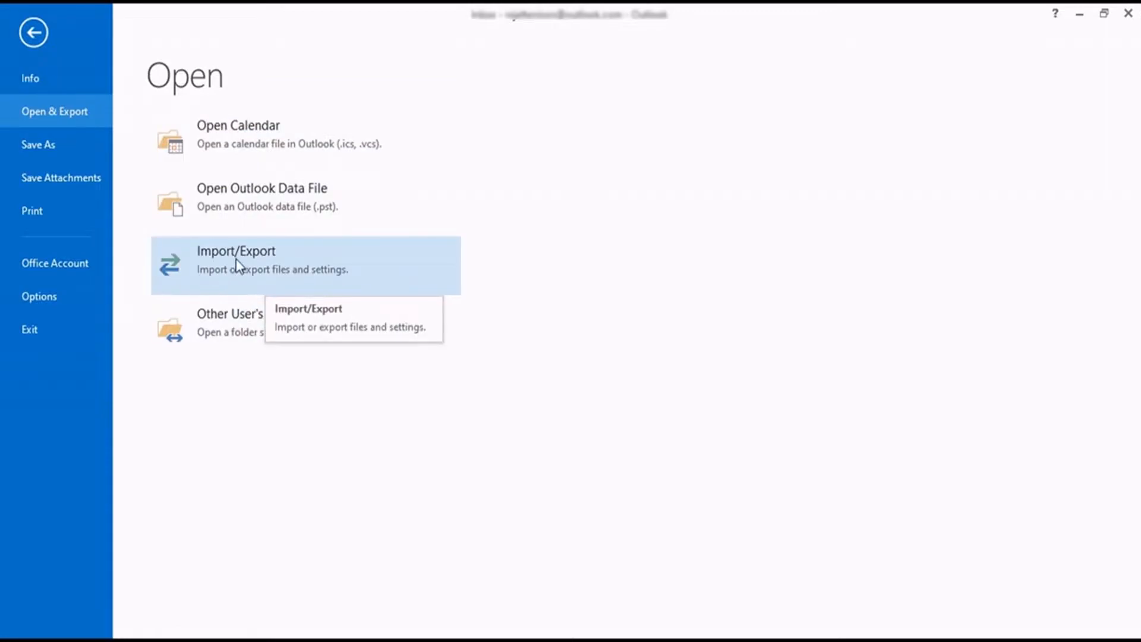
Start the Import and Export Wizard with 'Import from another program or file' chosen
left_click(235, 260)
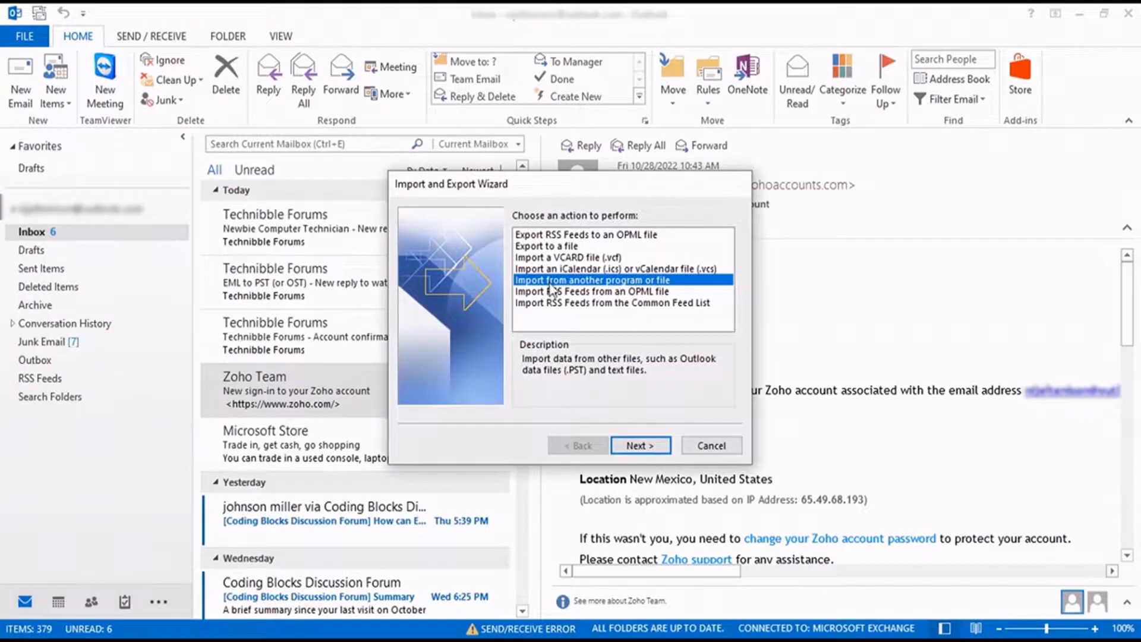
mouse_move(501, 202)
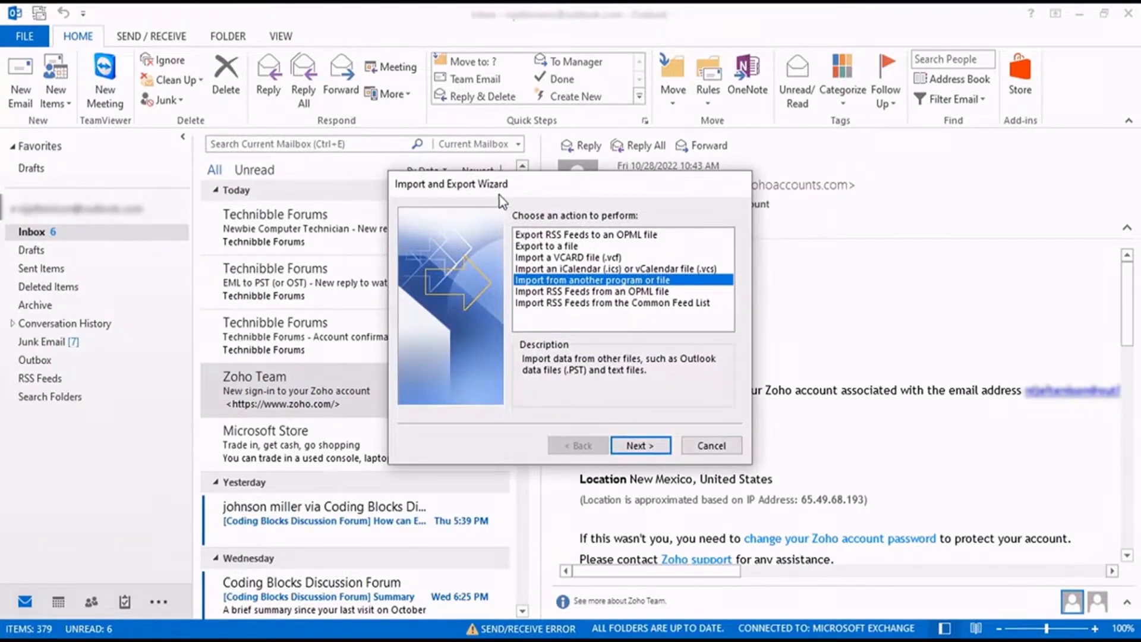
mouse_move(533, 264)
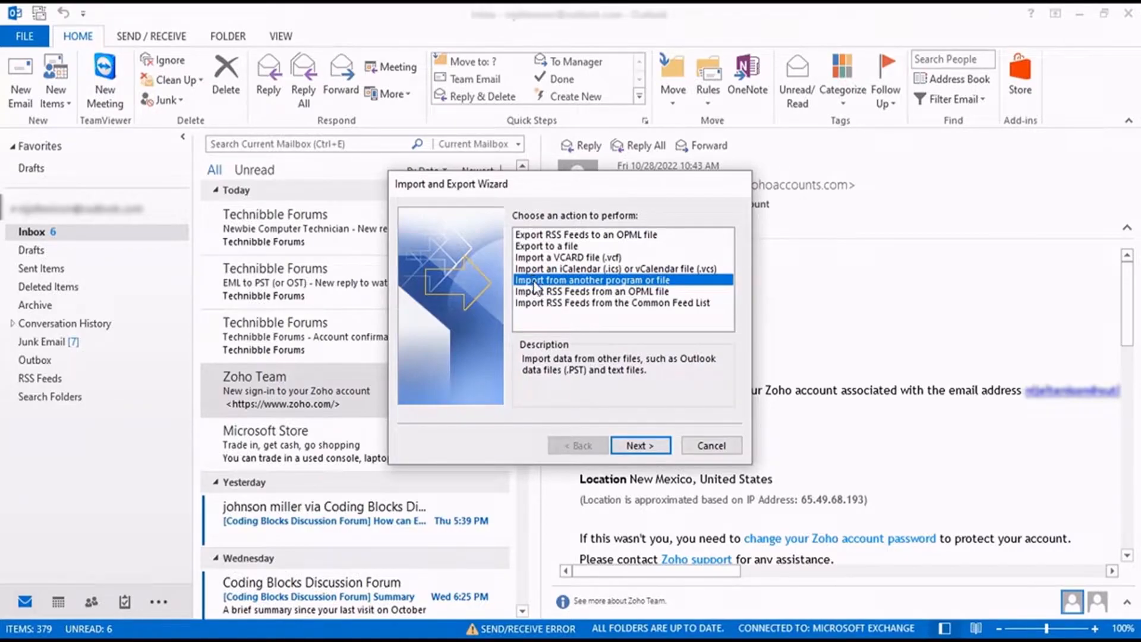
mouse_move(538, 309)
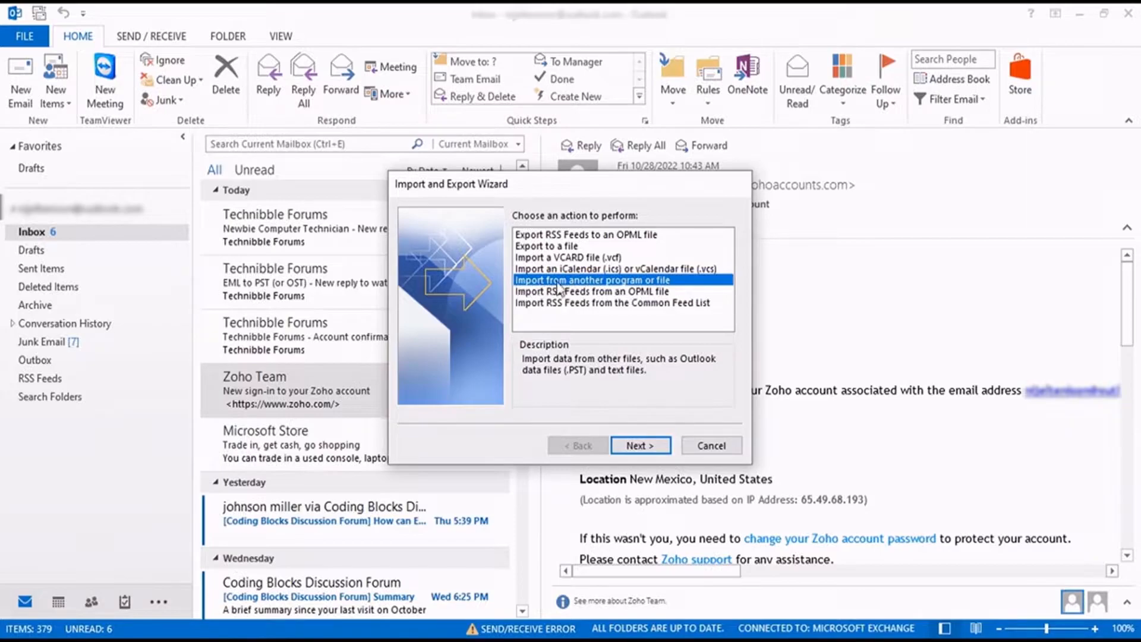
mouse_move(655, 284)
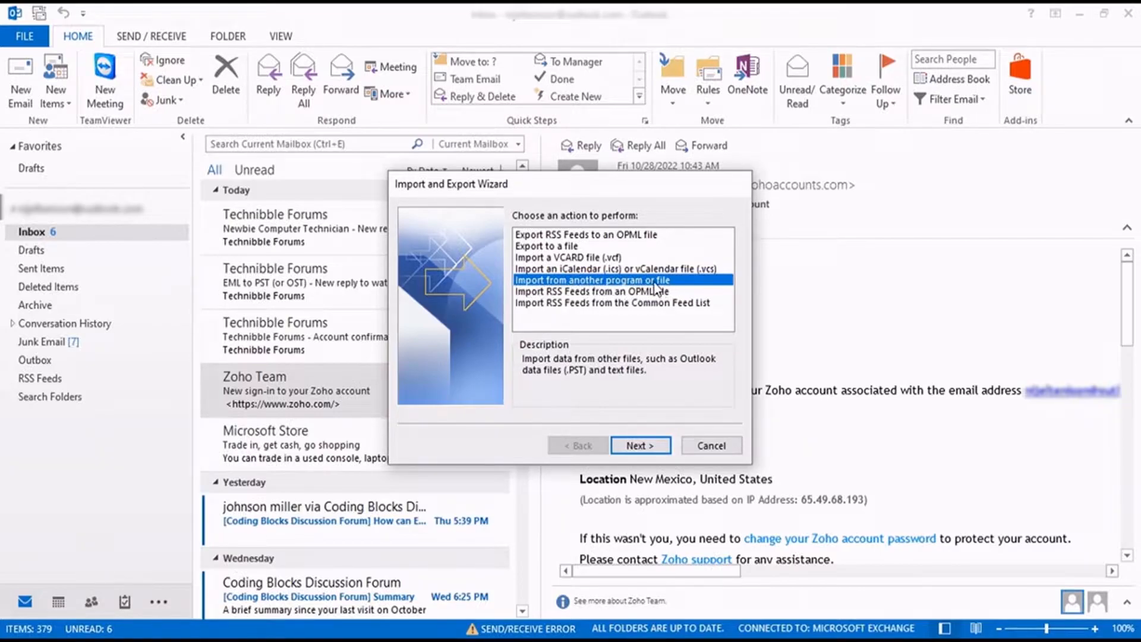
mouse_move(641, 444)
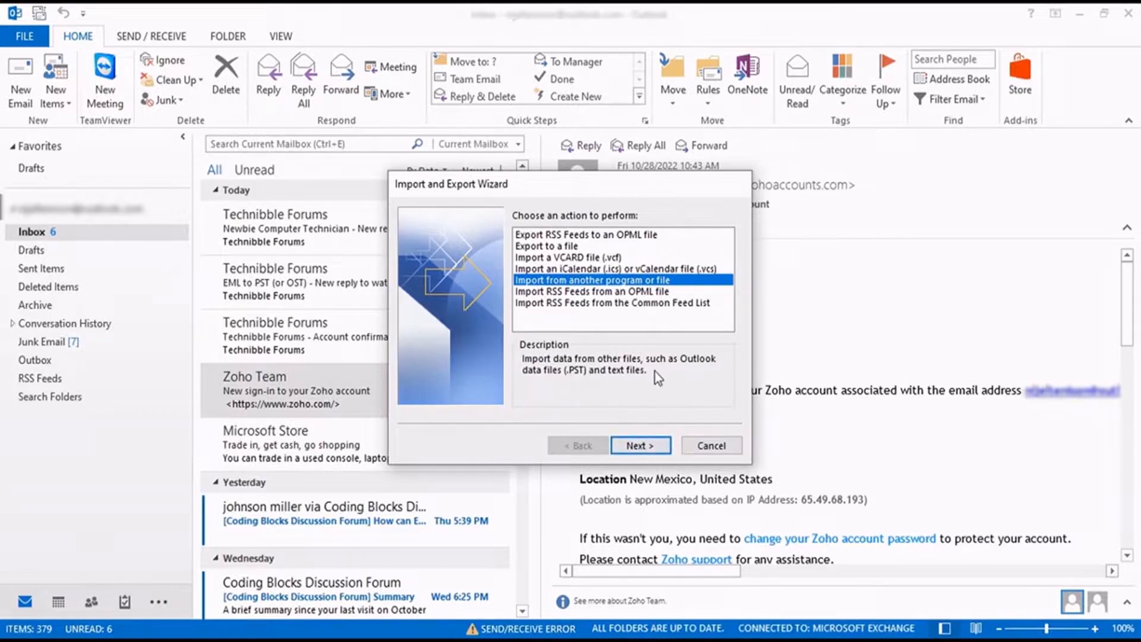
Choose Outlook Data File (.pst) as the file type to import from
left_click(639, 445)
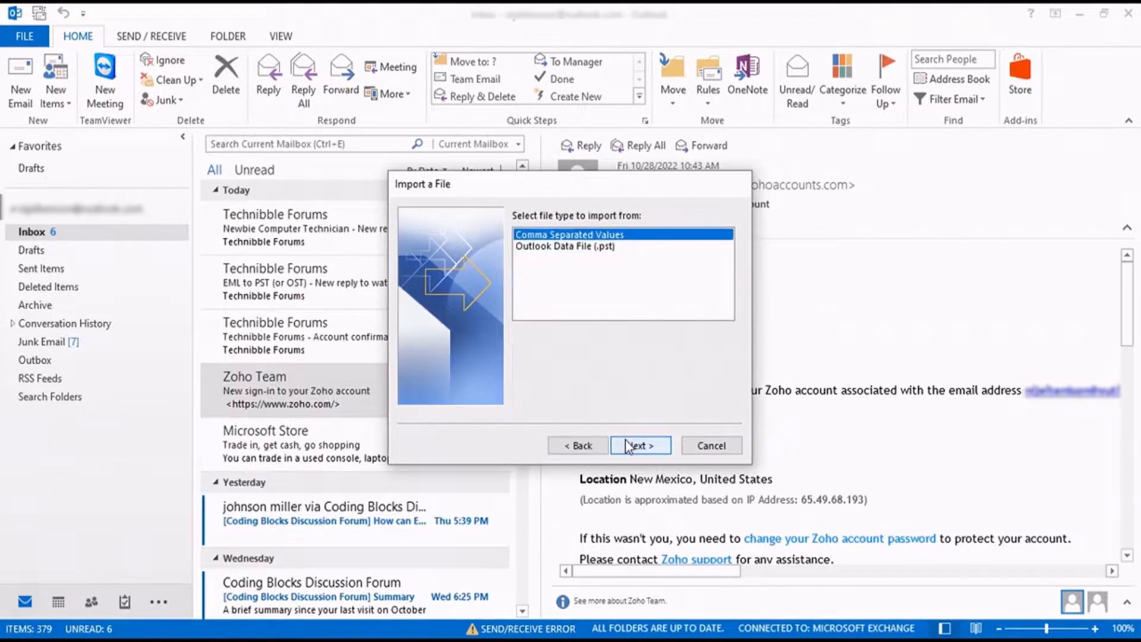
left_click(568, 246)
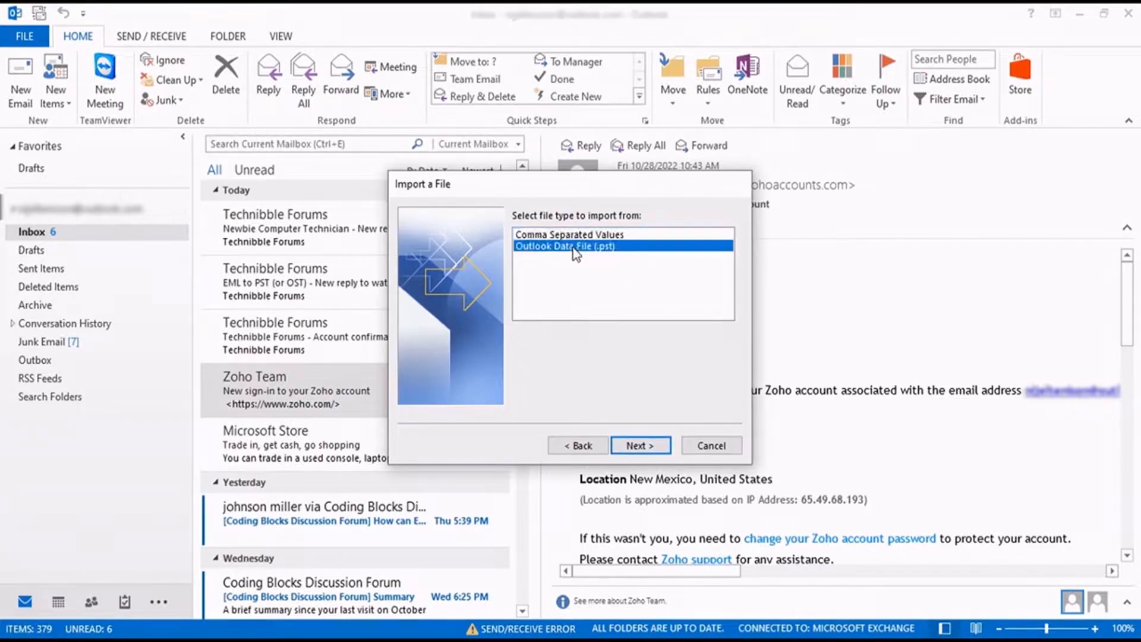
left_click(639, 445)
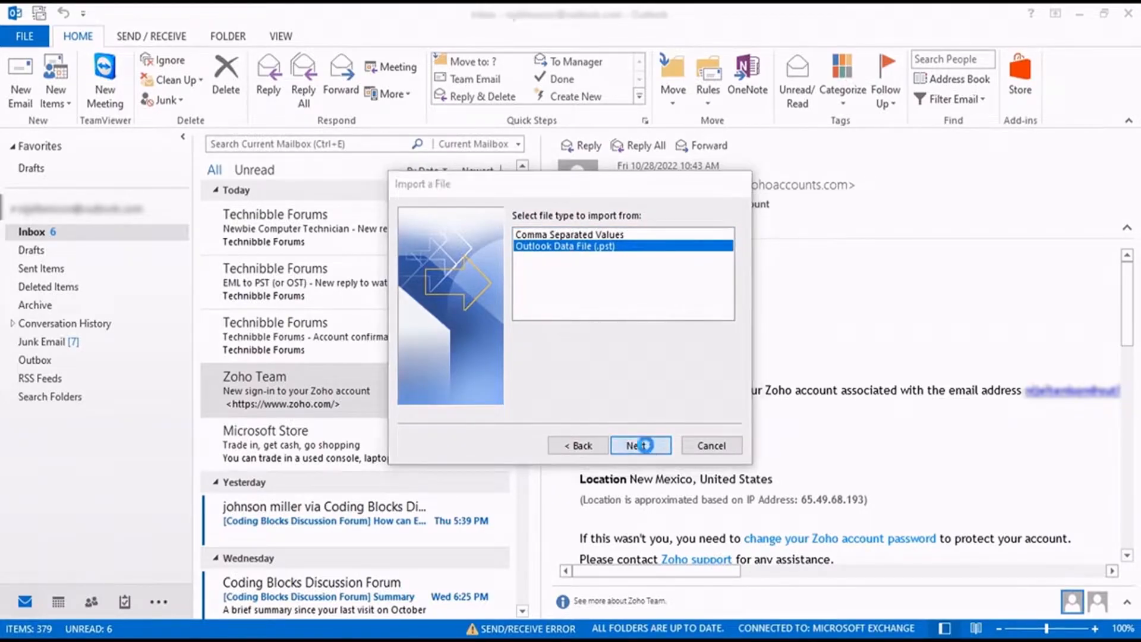
Set the import to replace duplicates with imported items and browse for the data file
left_click(640, 444)
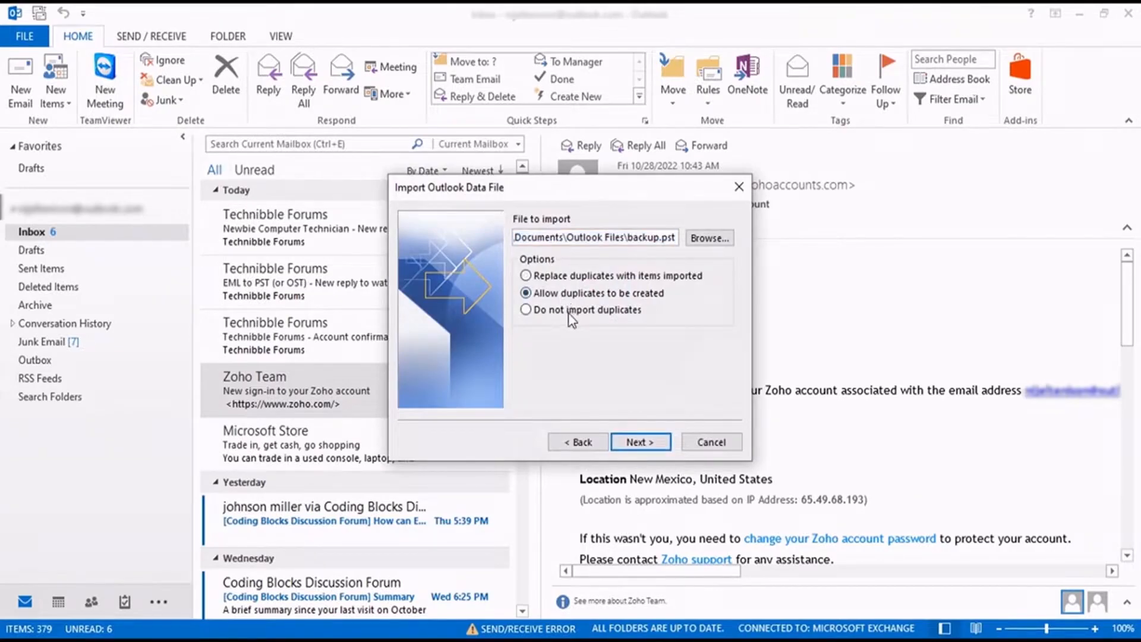
left_click(526, 274)
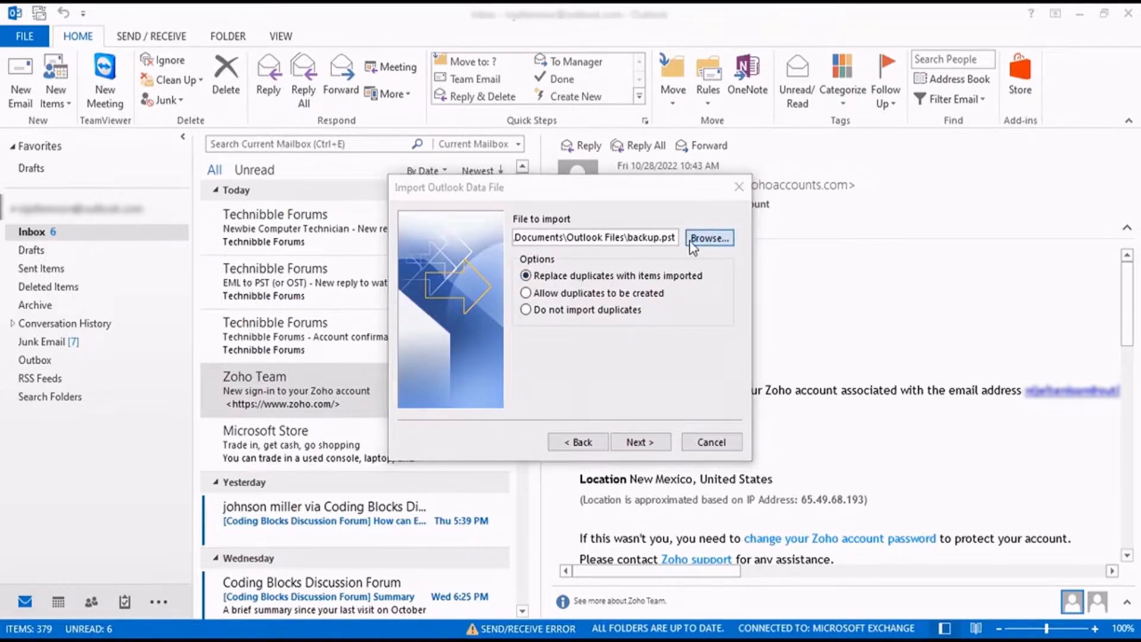
left_click(709, 237)
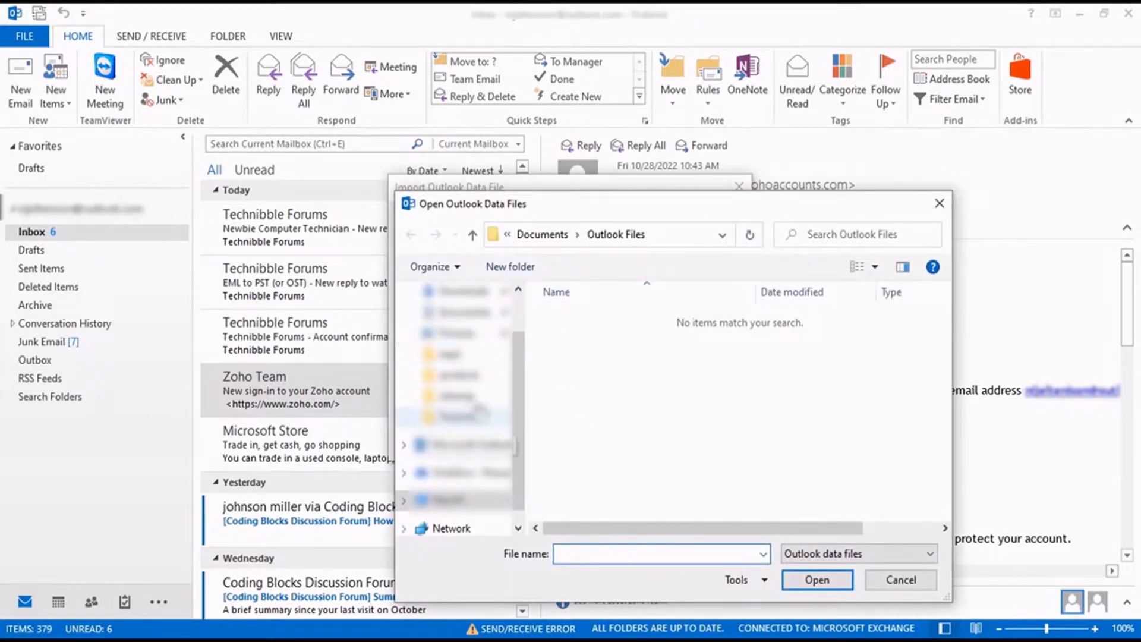
Try to open 'myfile' on the Desktop and dismiss the file-not-found warning
left_click(452, 326)
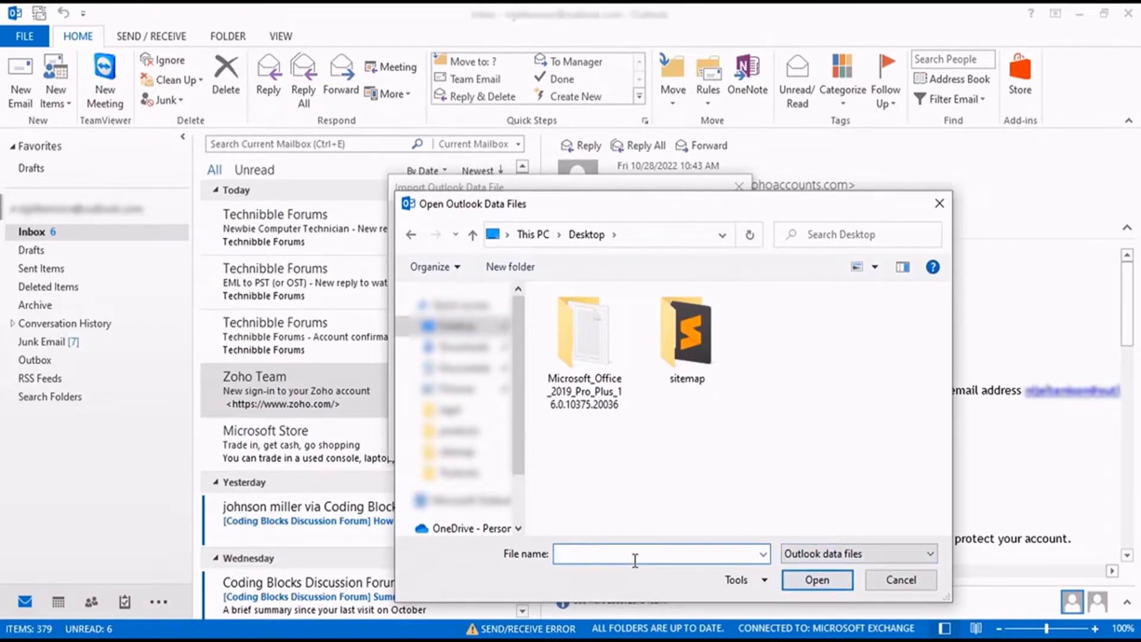
type("myfile")
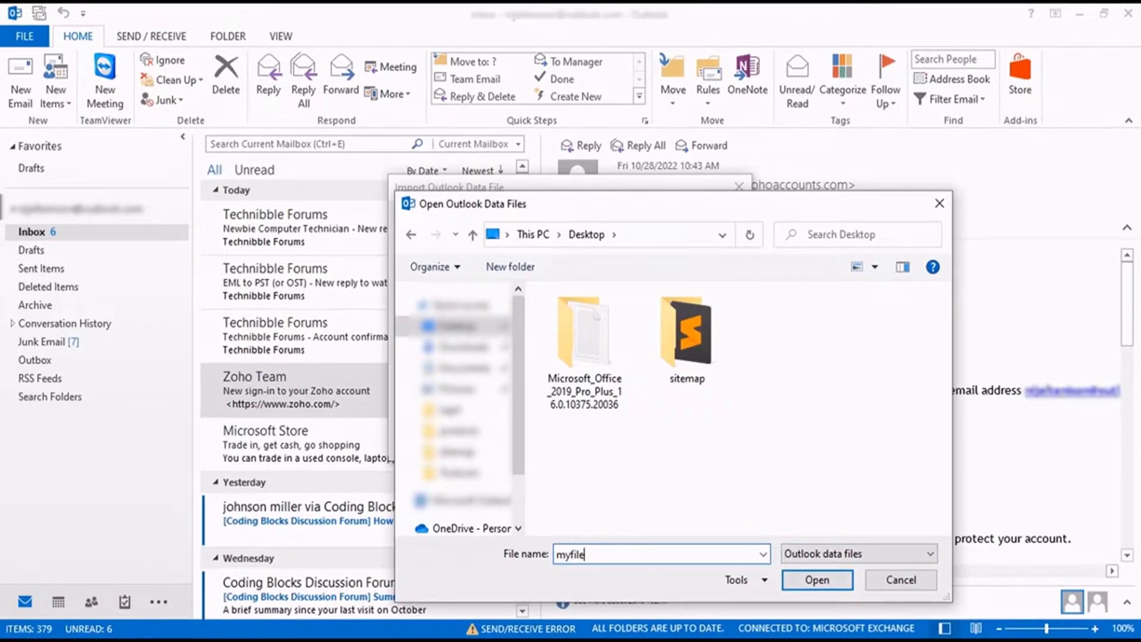
left_click(817, 580)
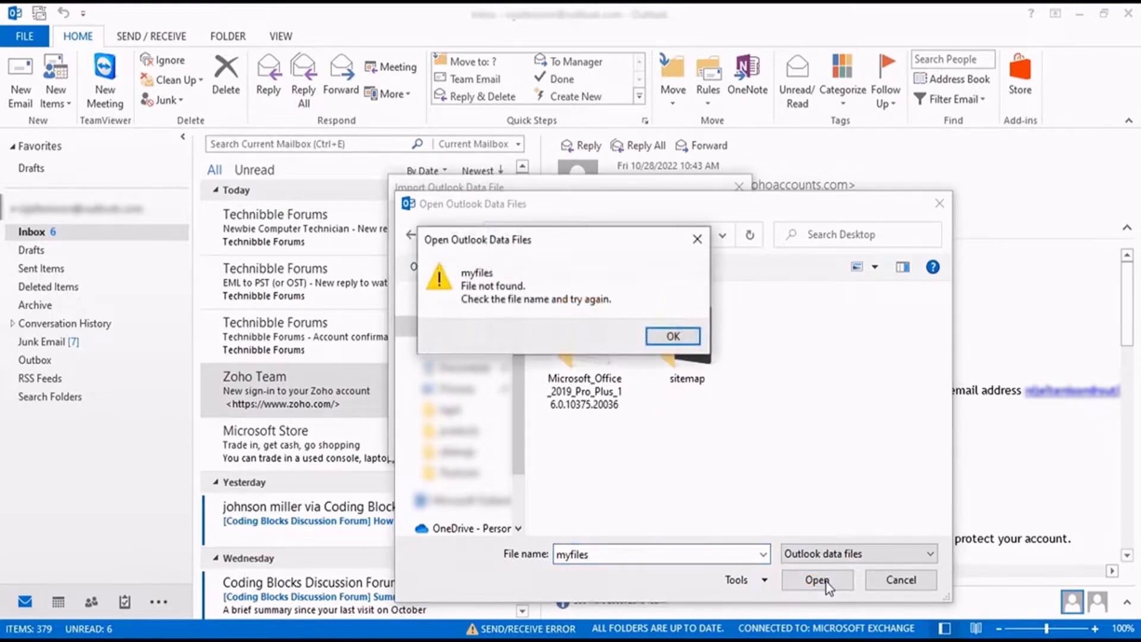
left_click(672, 336)
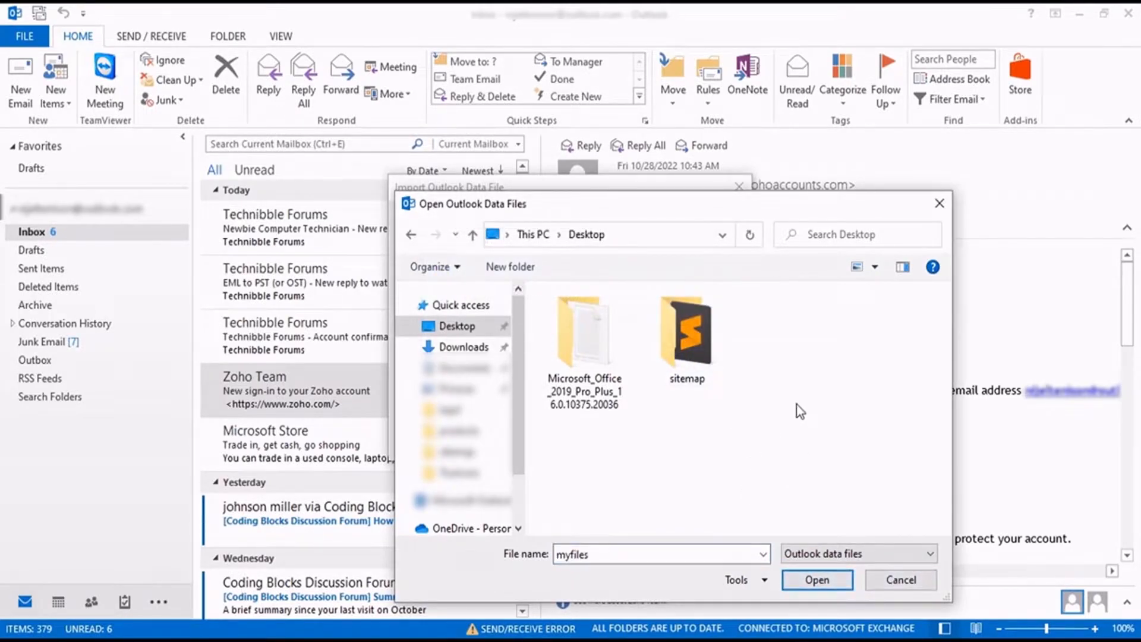
Create a new myfiles folder on the Desktop and return to the wizard's action step
right_click(799, 410)
type("myfiles")
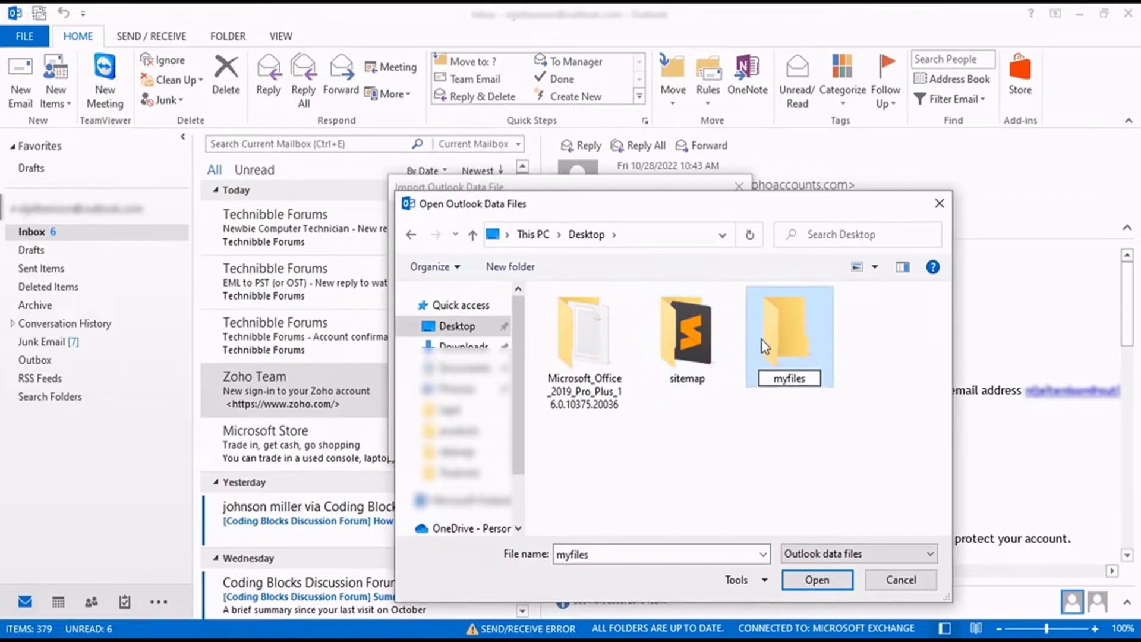
double_click(790, 336)
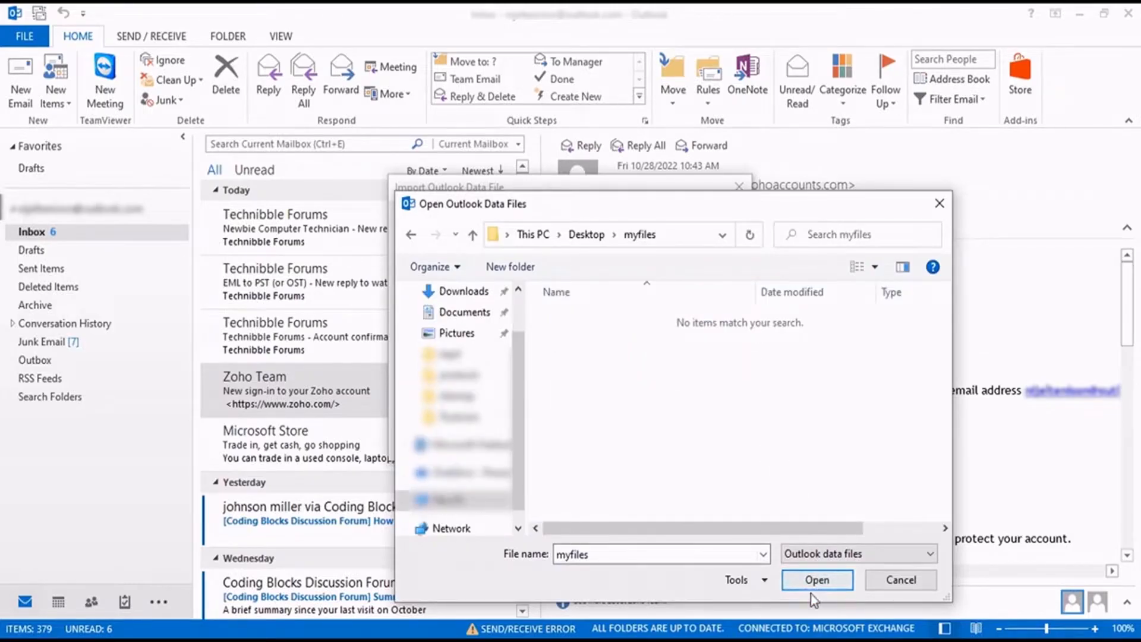
mouse_move(823, 468)
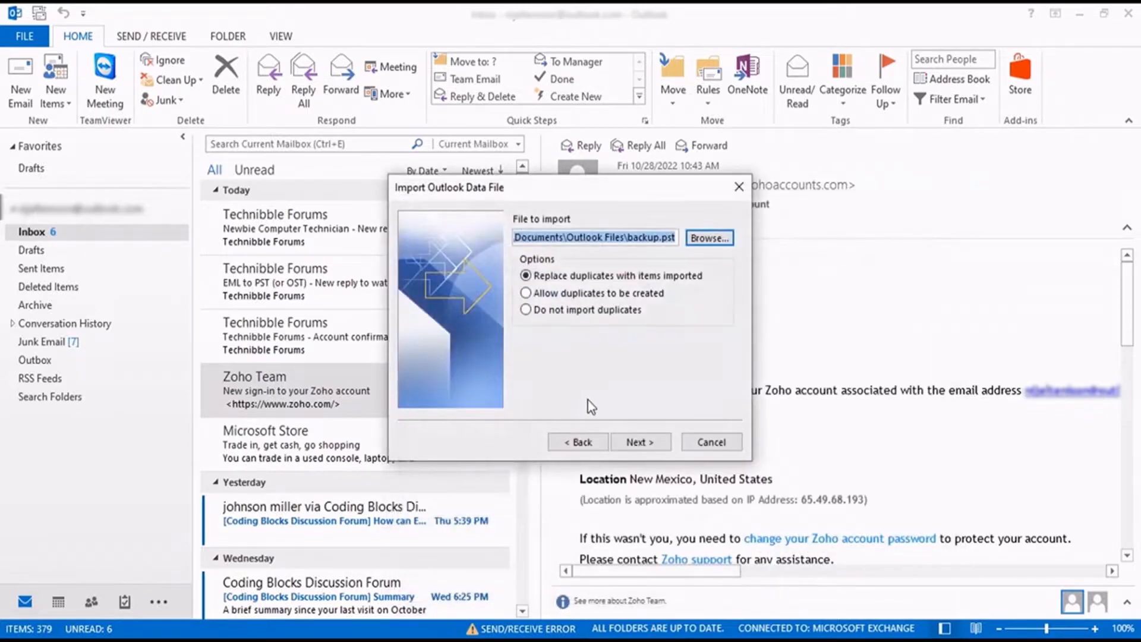
left_click(576, 442)
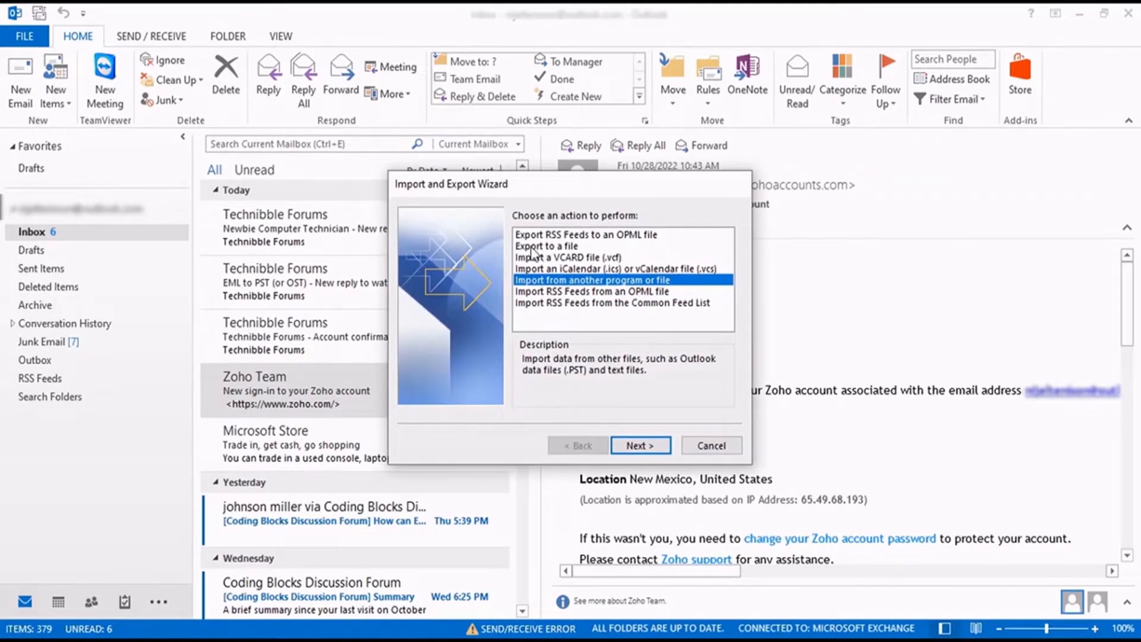
Switch the wizard to exporting to a file in Outlook Data File (.pst) format
left_click(567, 246)
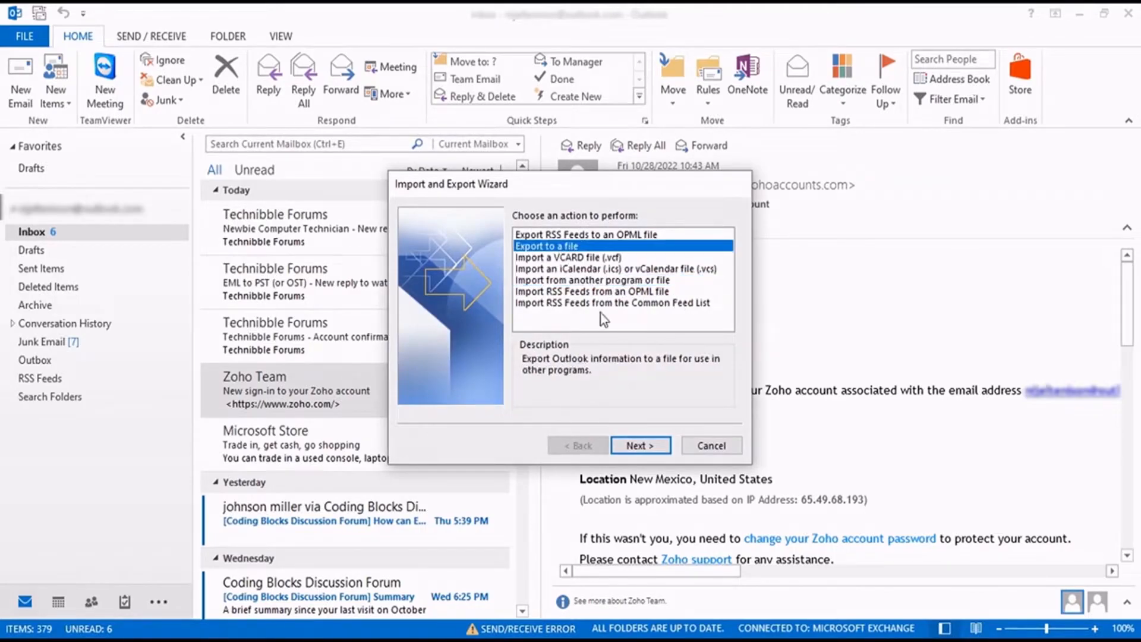
mouse_move(631, 393)
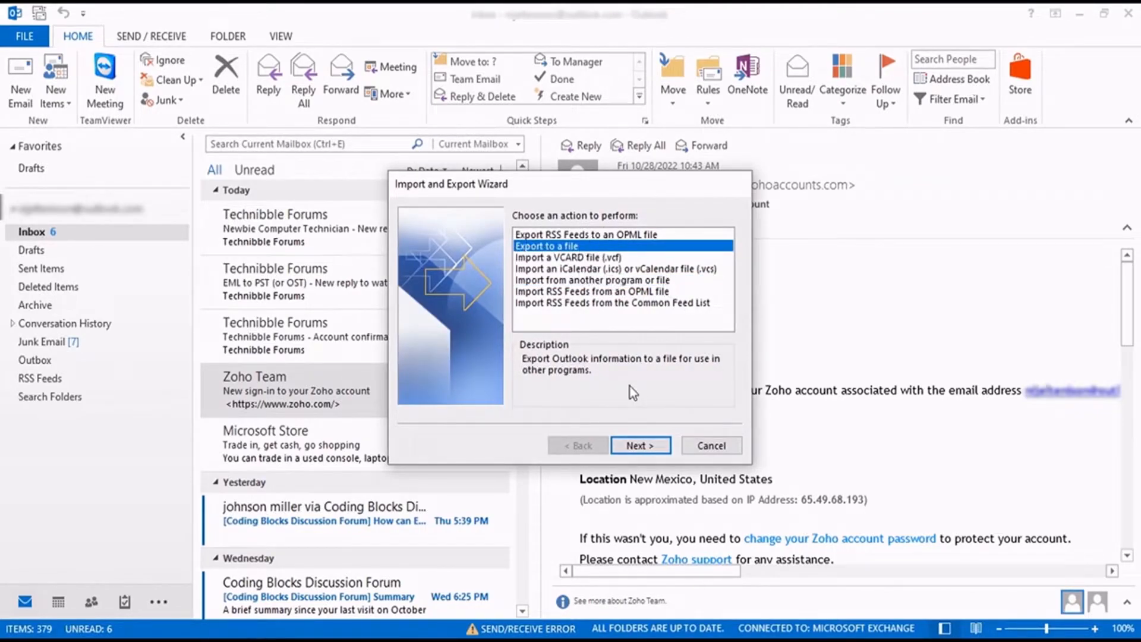
left_click(639, 444)
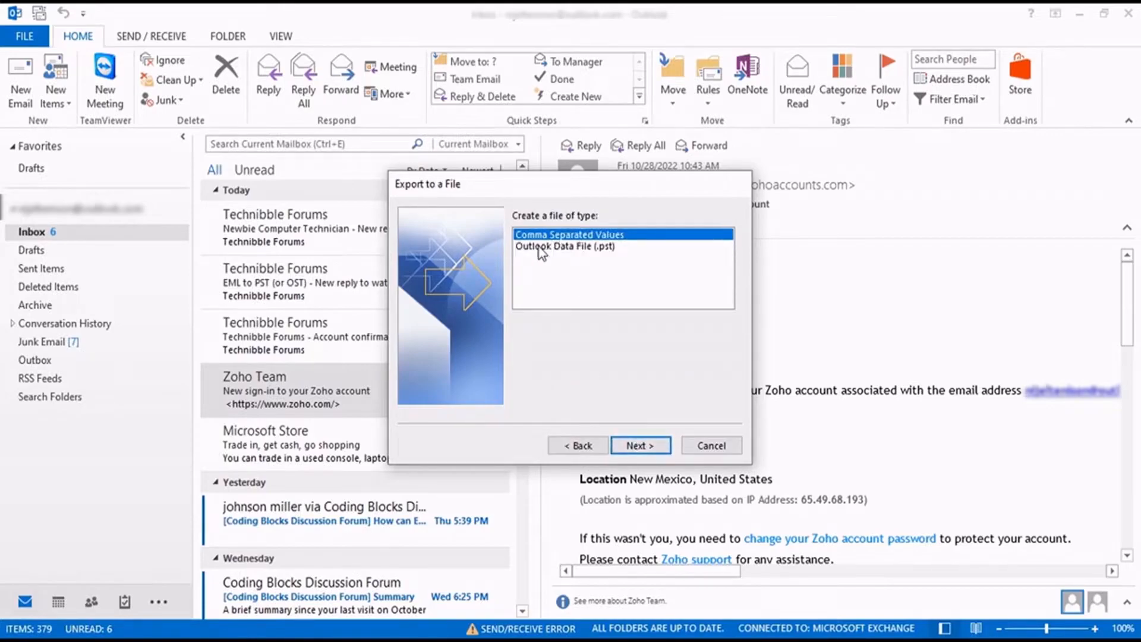
left_click(566, 247)
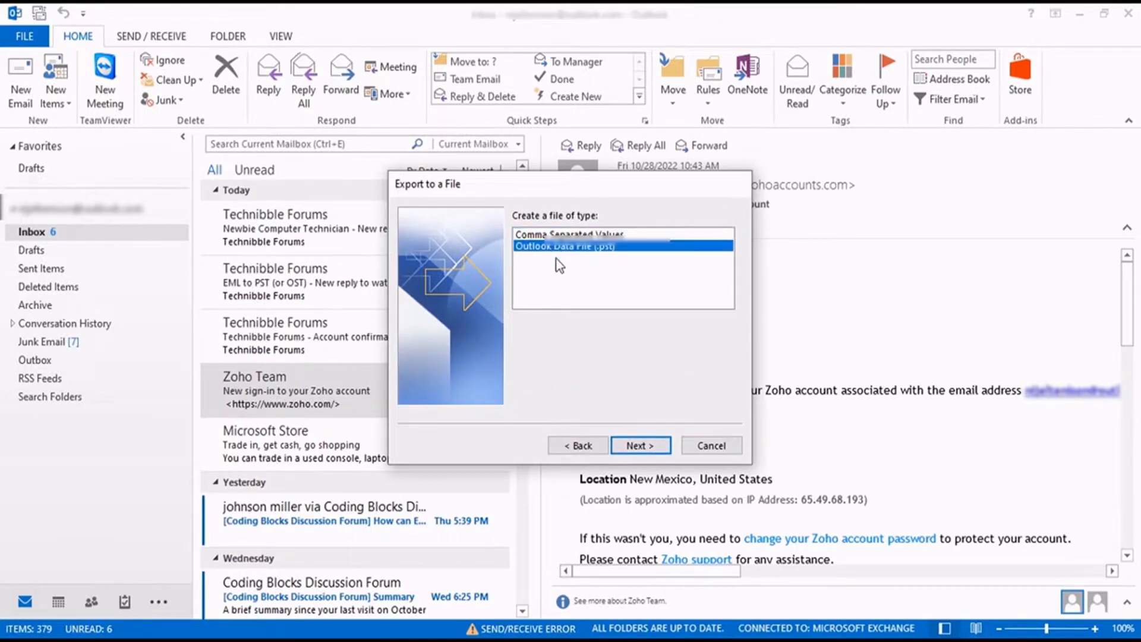
left_click(639, 445)
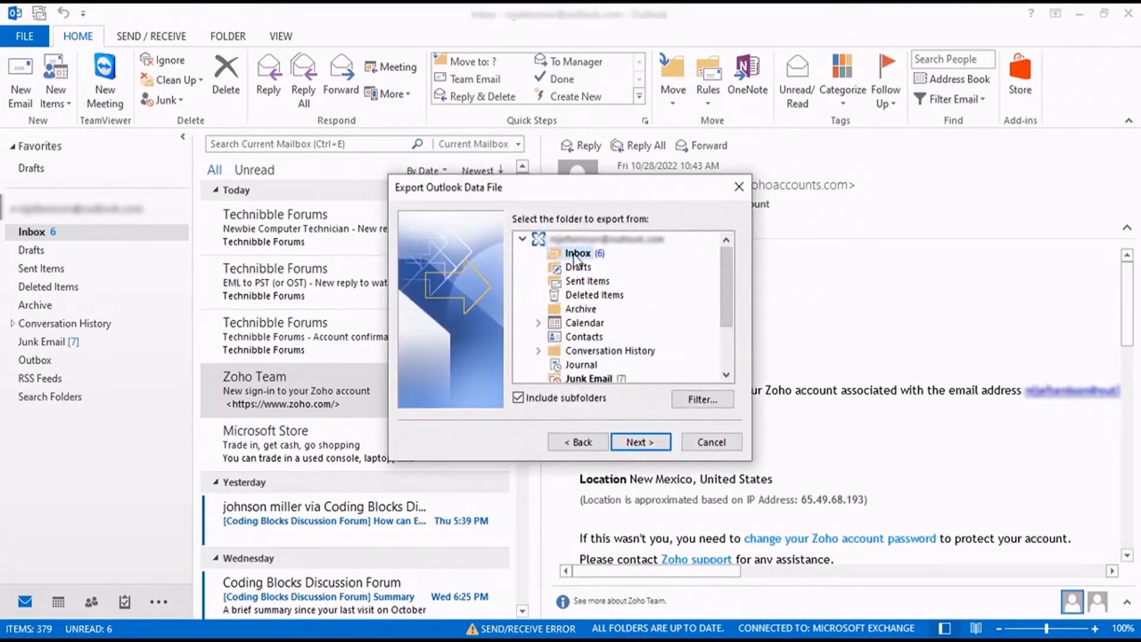
Export the mailbox folder with subfolders to backup.pst in Outlook Files, replacing duplicates
left_click(581, 310)
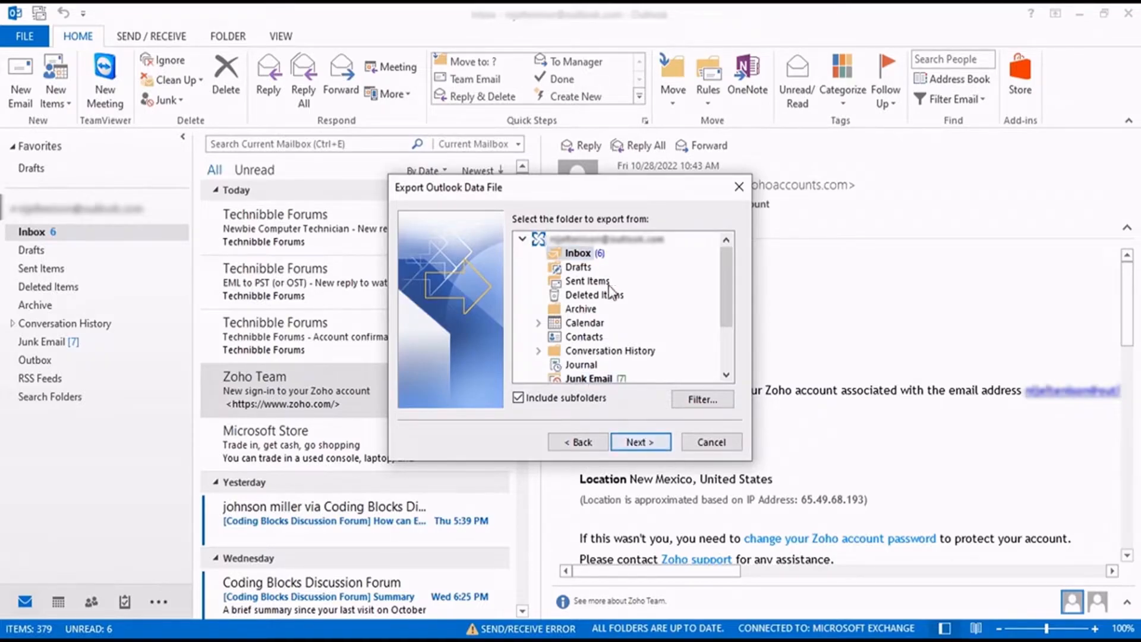
left_click(640, 442)
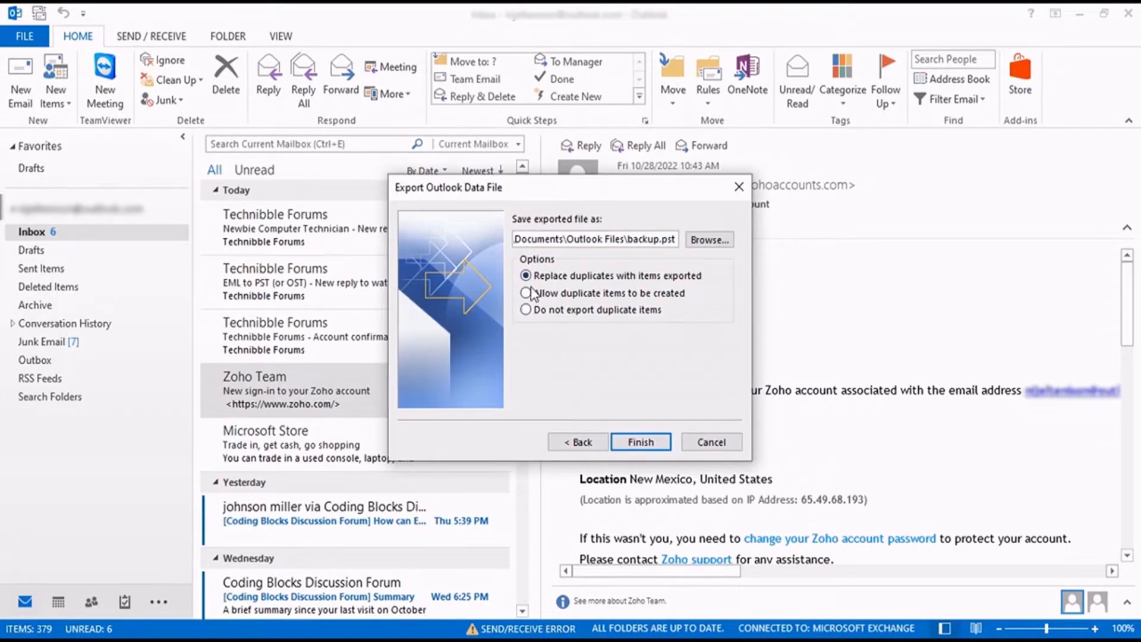
mouse_move(708, 239)
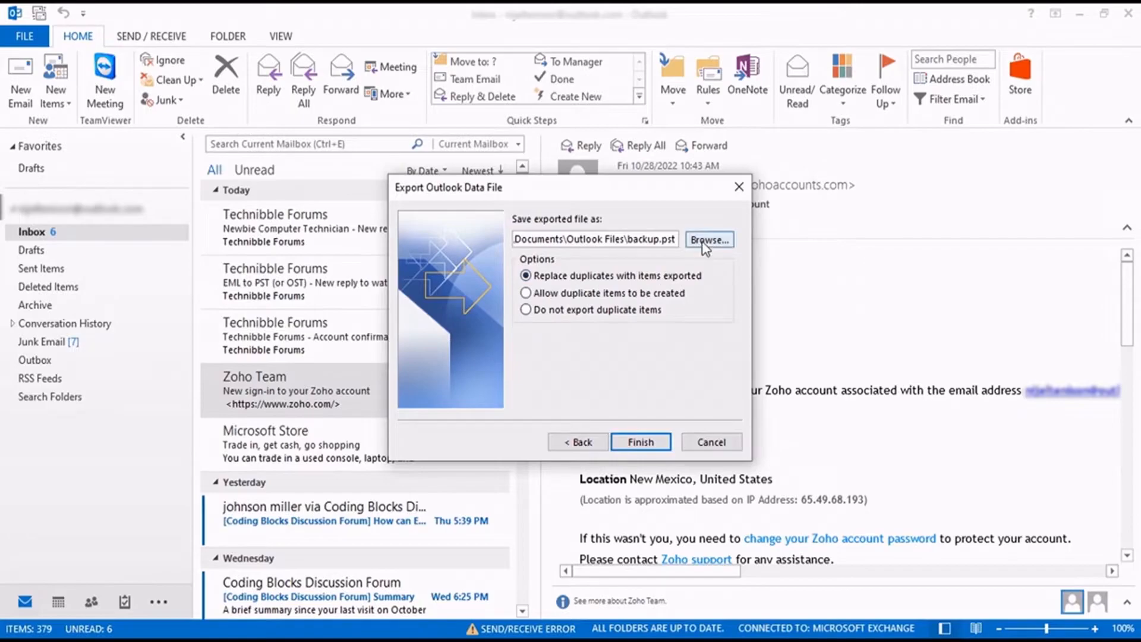
mouse_move(639, 442)
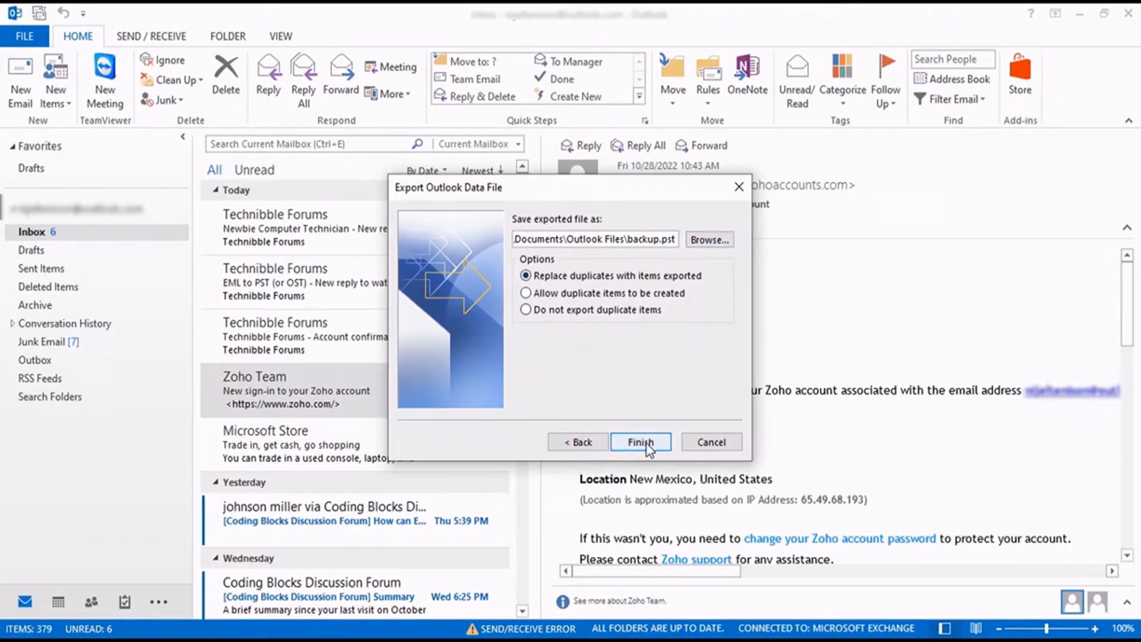
left_click(640, 442)
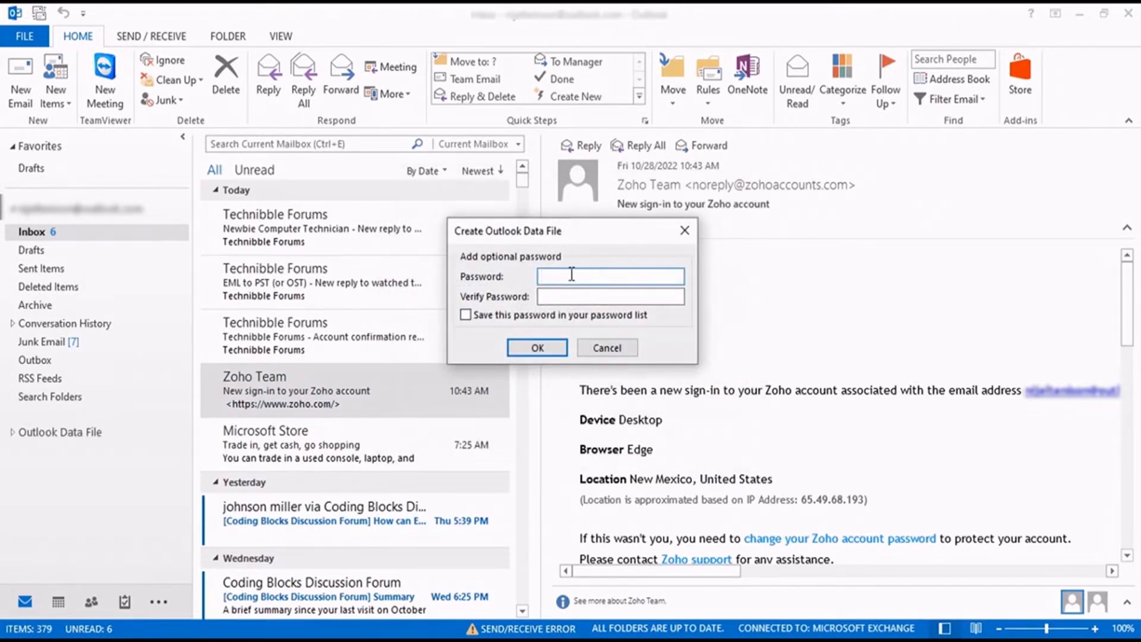
Set and verify a password for backup.pst and save it in the password list
type("•")
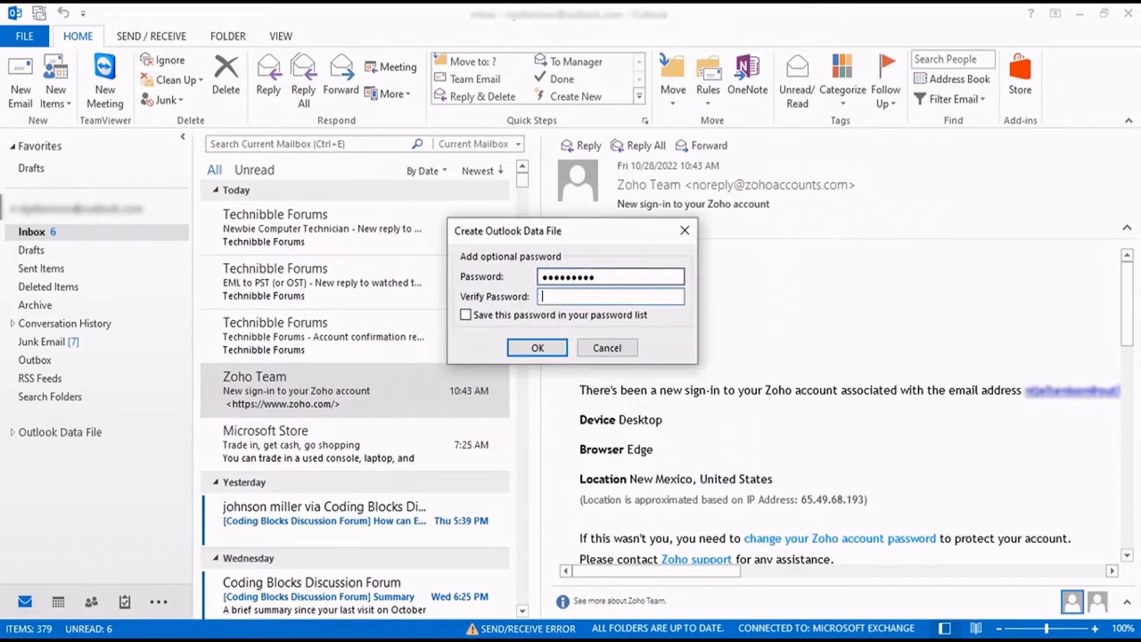
type("••••••••")
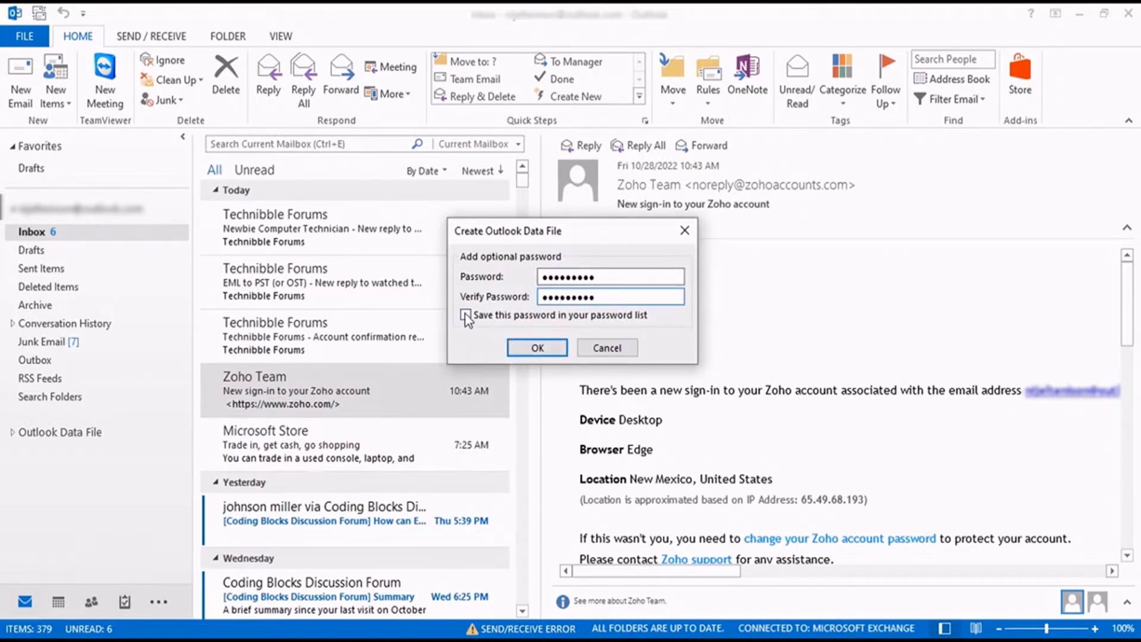
left_click(465, 314)
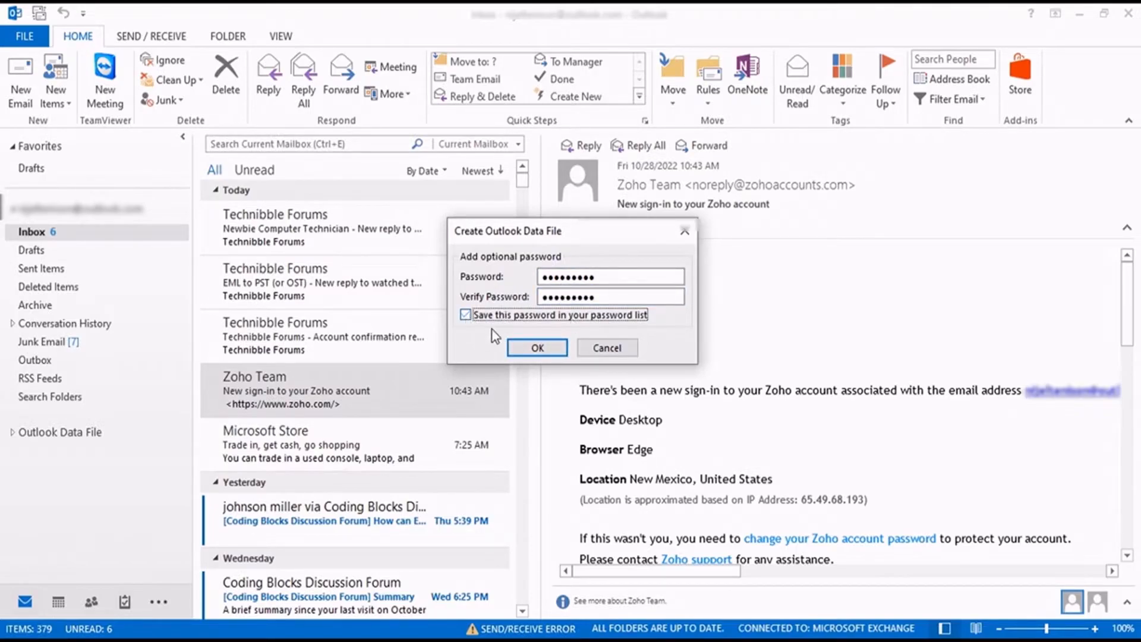
left_click(536, 347)
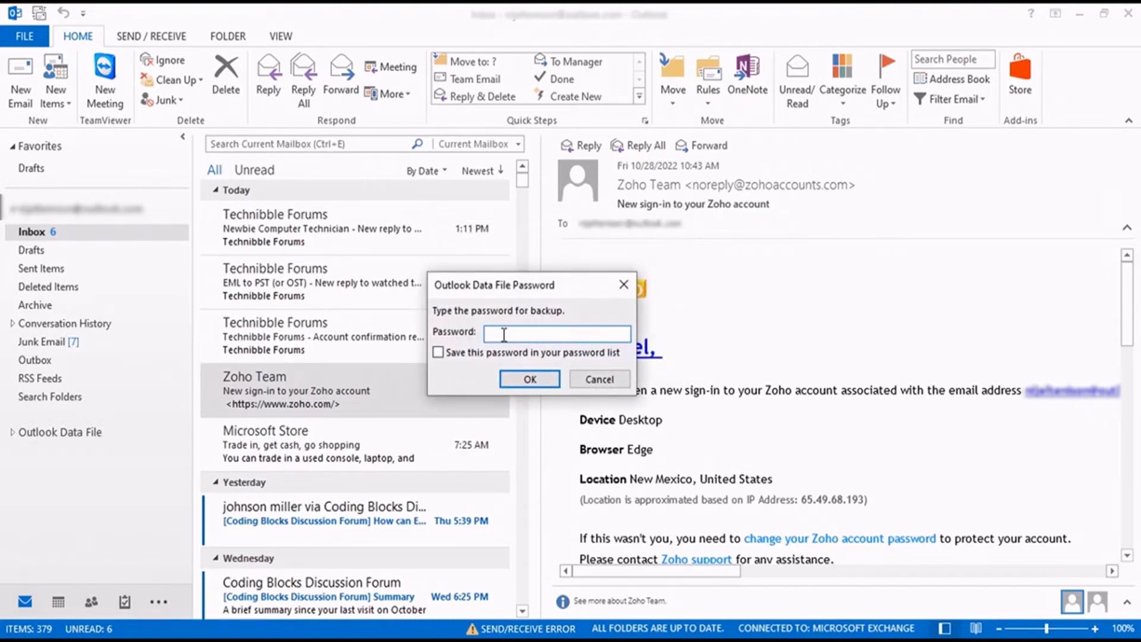
Retype the backup file's password after an incorrect-password warning to finish exporting
left_click(528, 379)
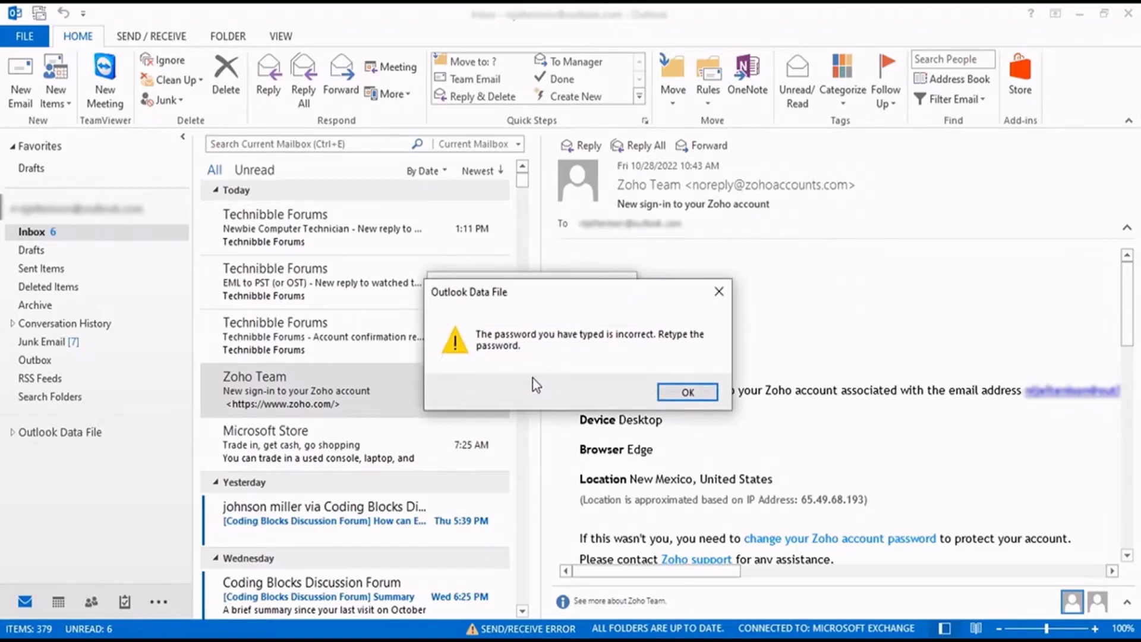
left_click(685, 391)
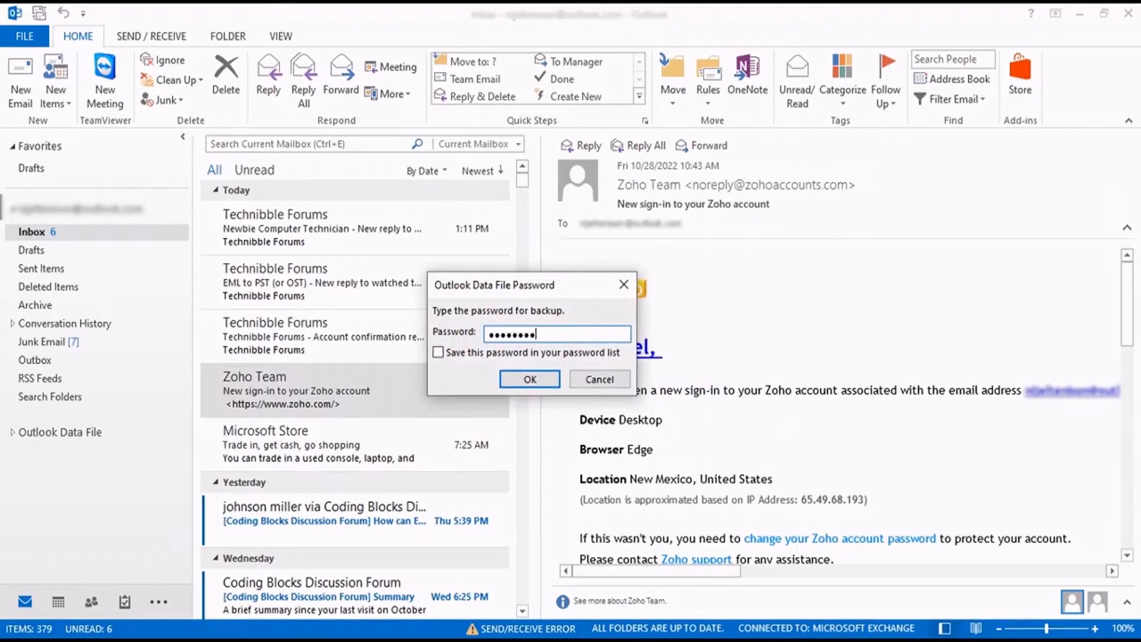
left_click(529, 380)
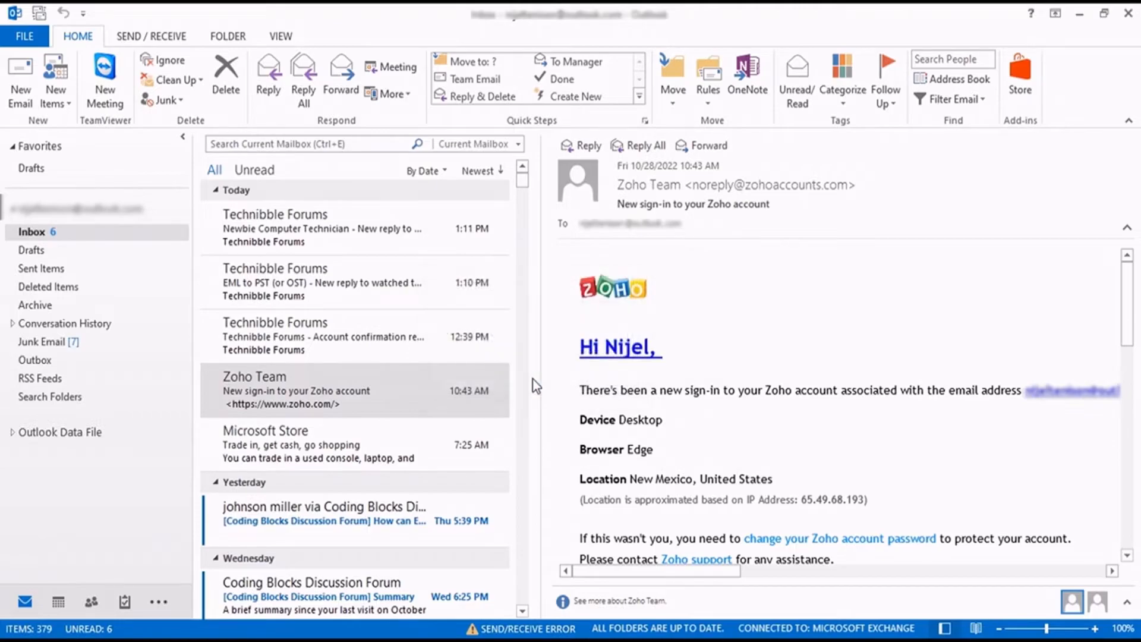
mouse_move(677, 273)
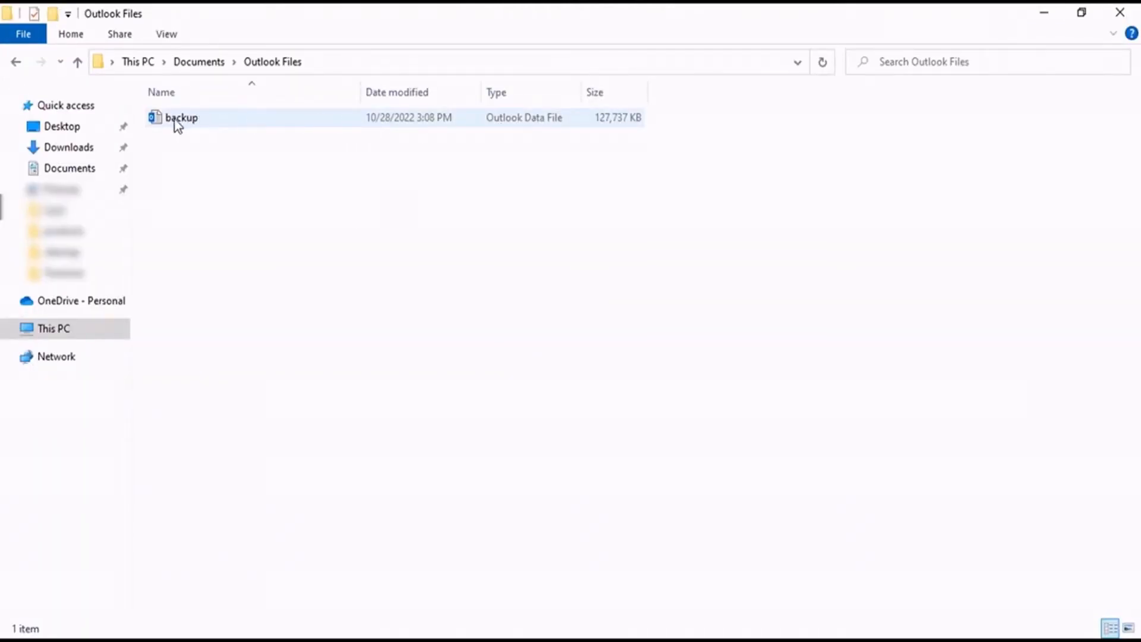
Send backup.pst to Outlook (desktop) from the refreshed folder and dismiss Outlook's open-from-within warning
left_click(181, 118)
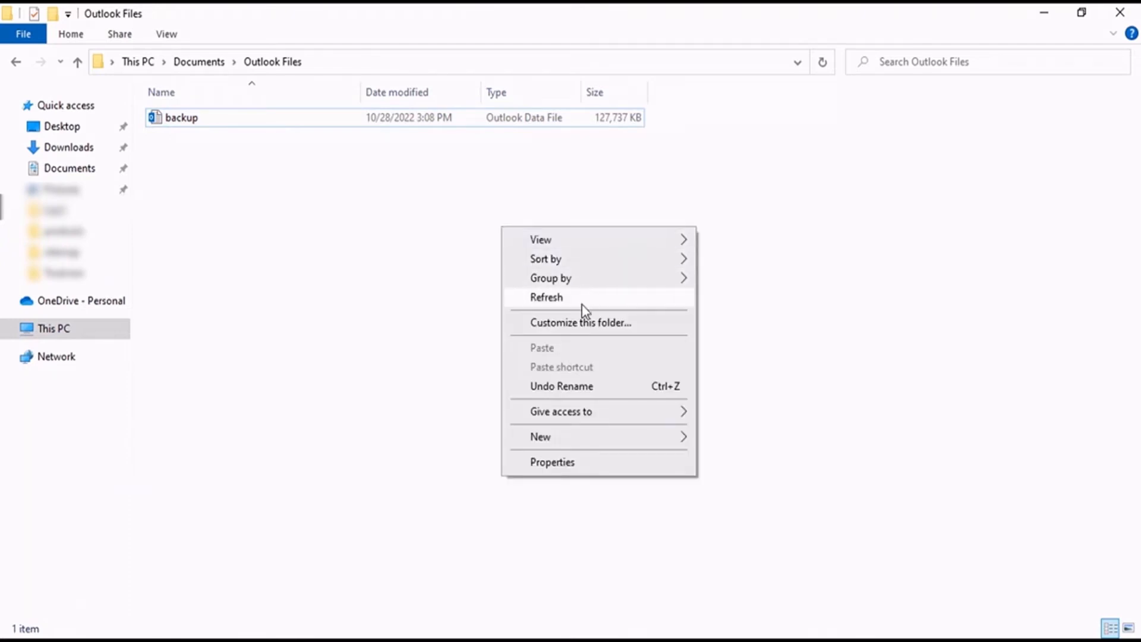
left_click(180, 118)
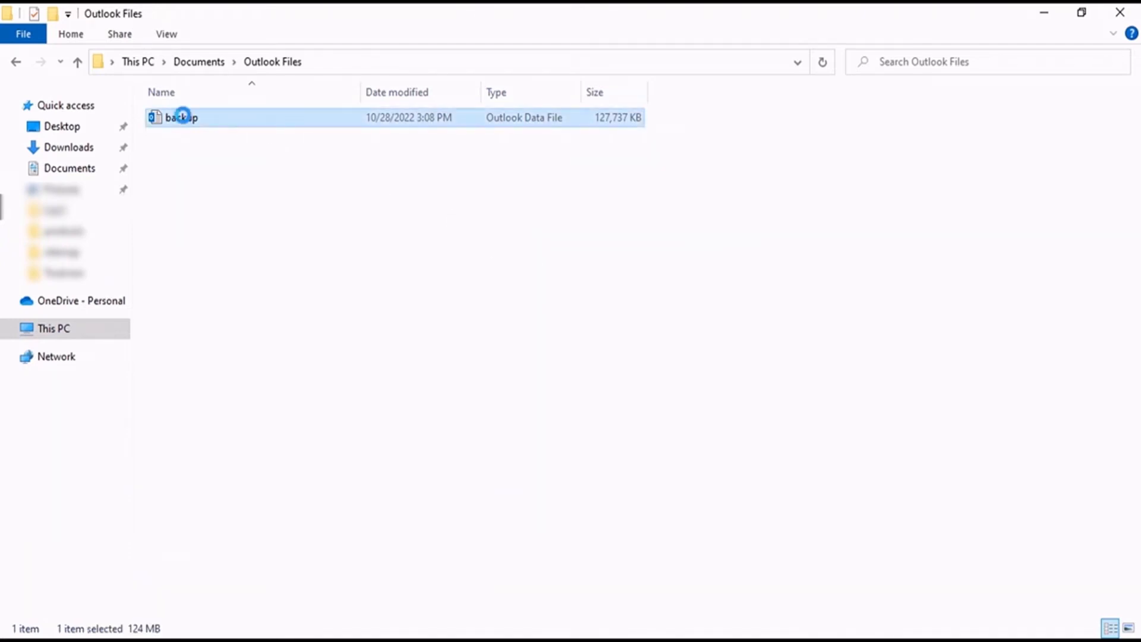
right_click(181, 118)
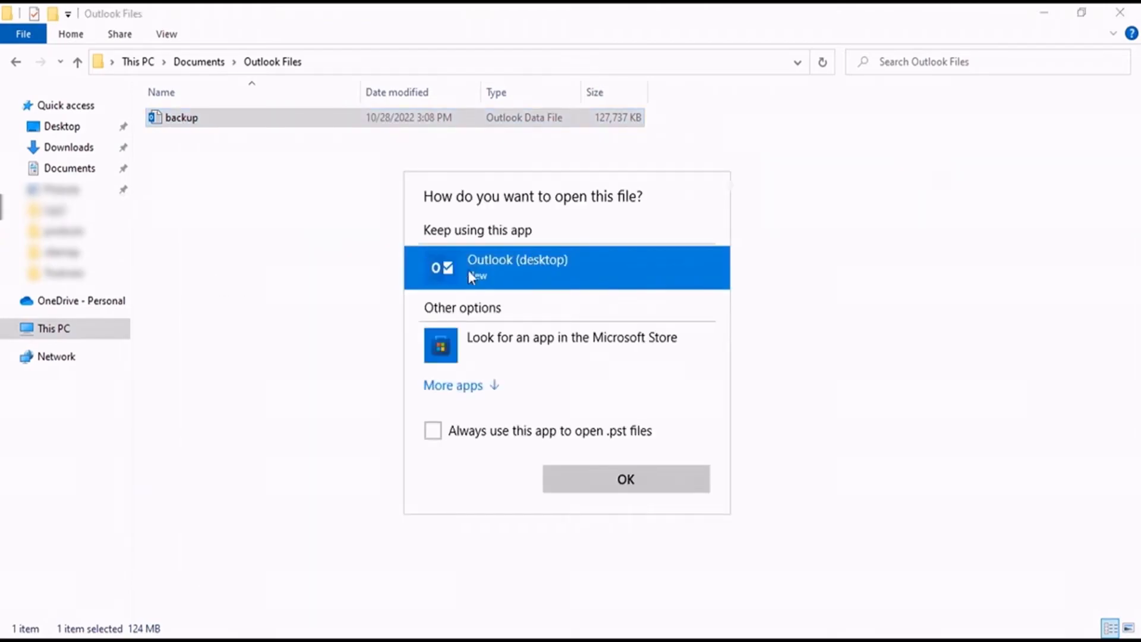
mouse_move(611, 481)
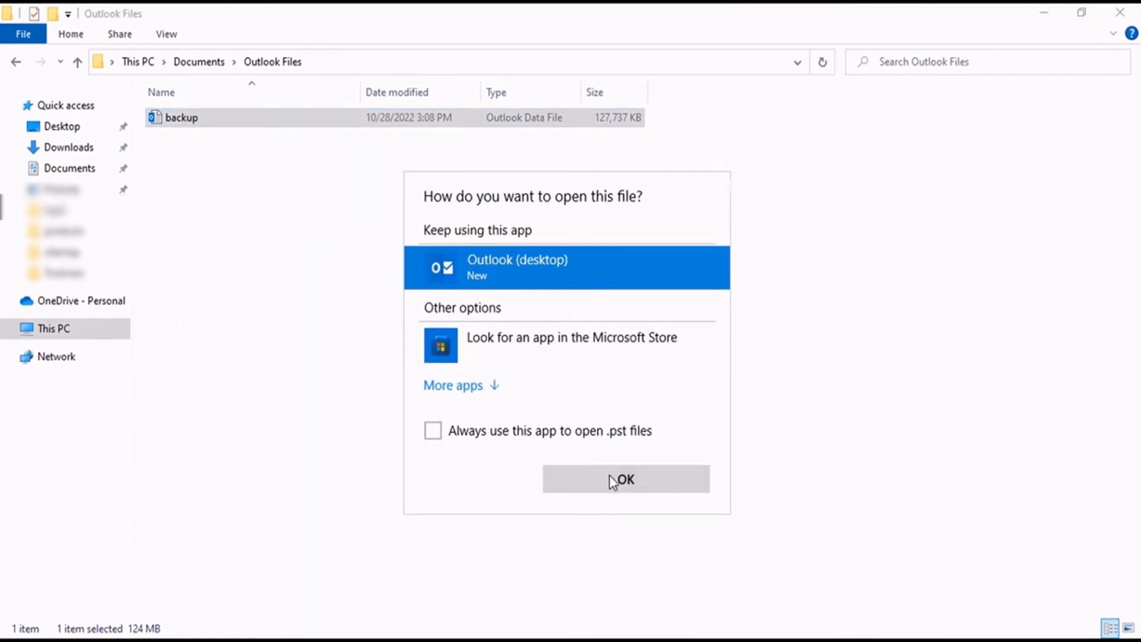
left_click(624, 479)
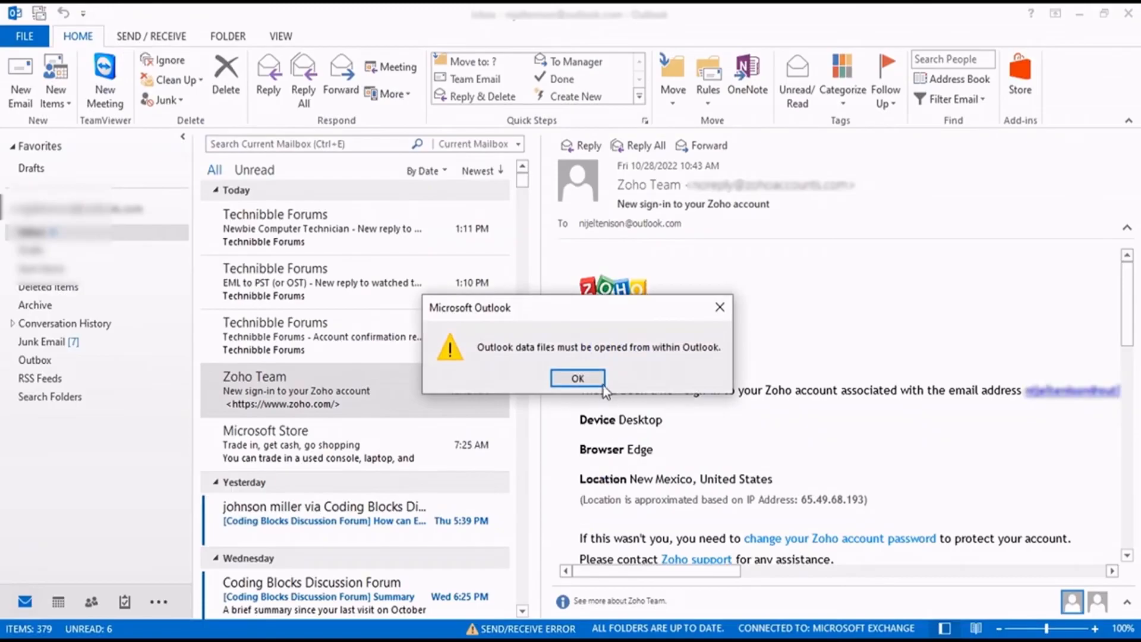
left_click(577, 378)
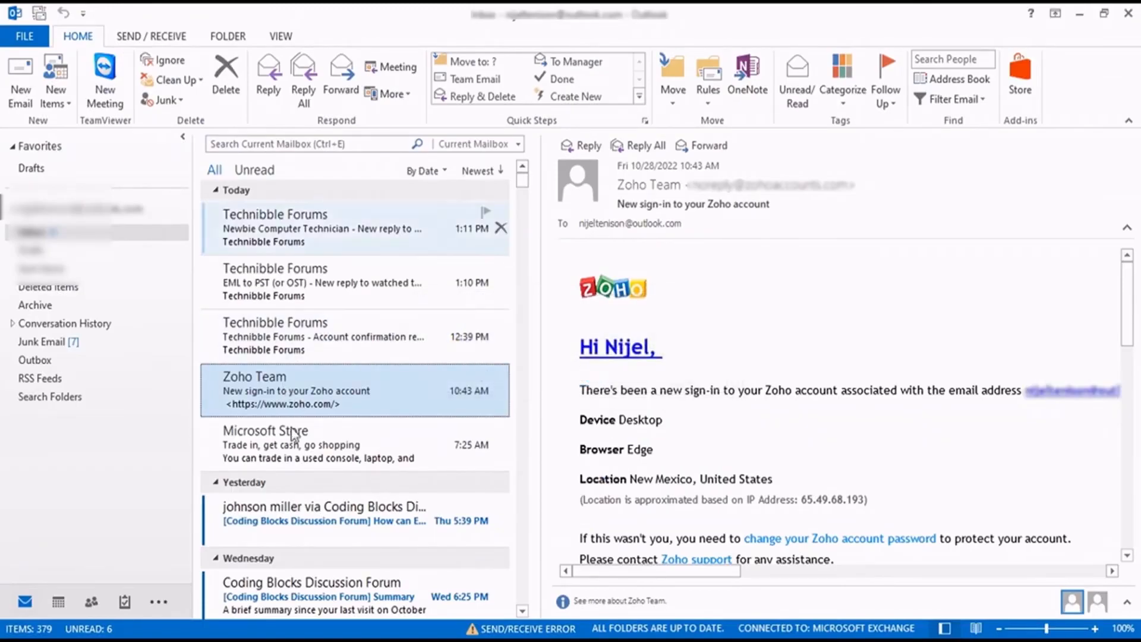